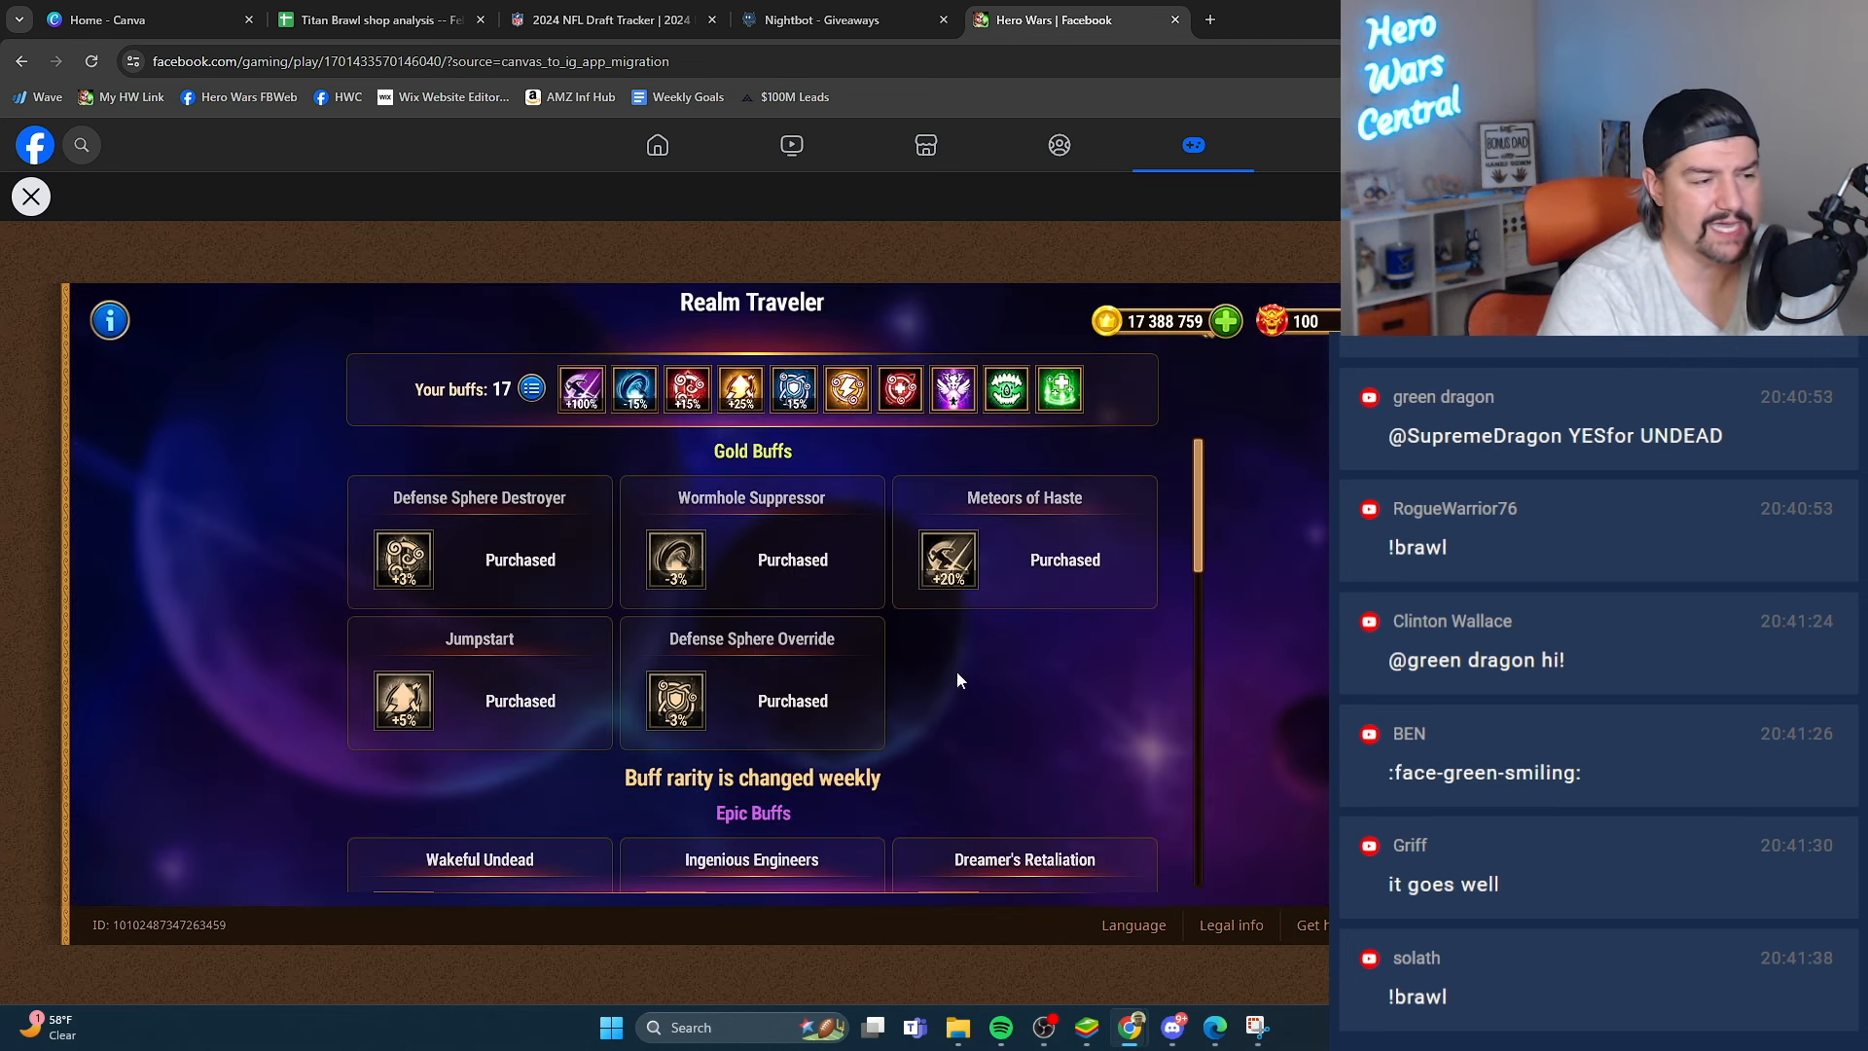
Leave the Realm Traveler shop, return to the city and go to the Heroes roster
scroll("down", 3)
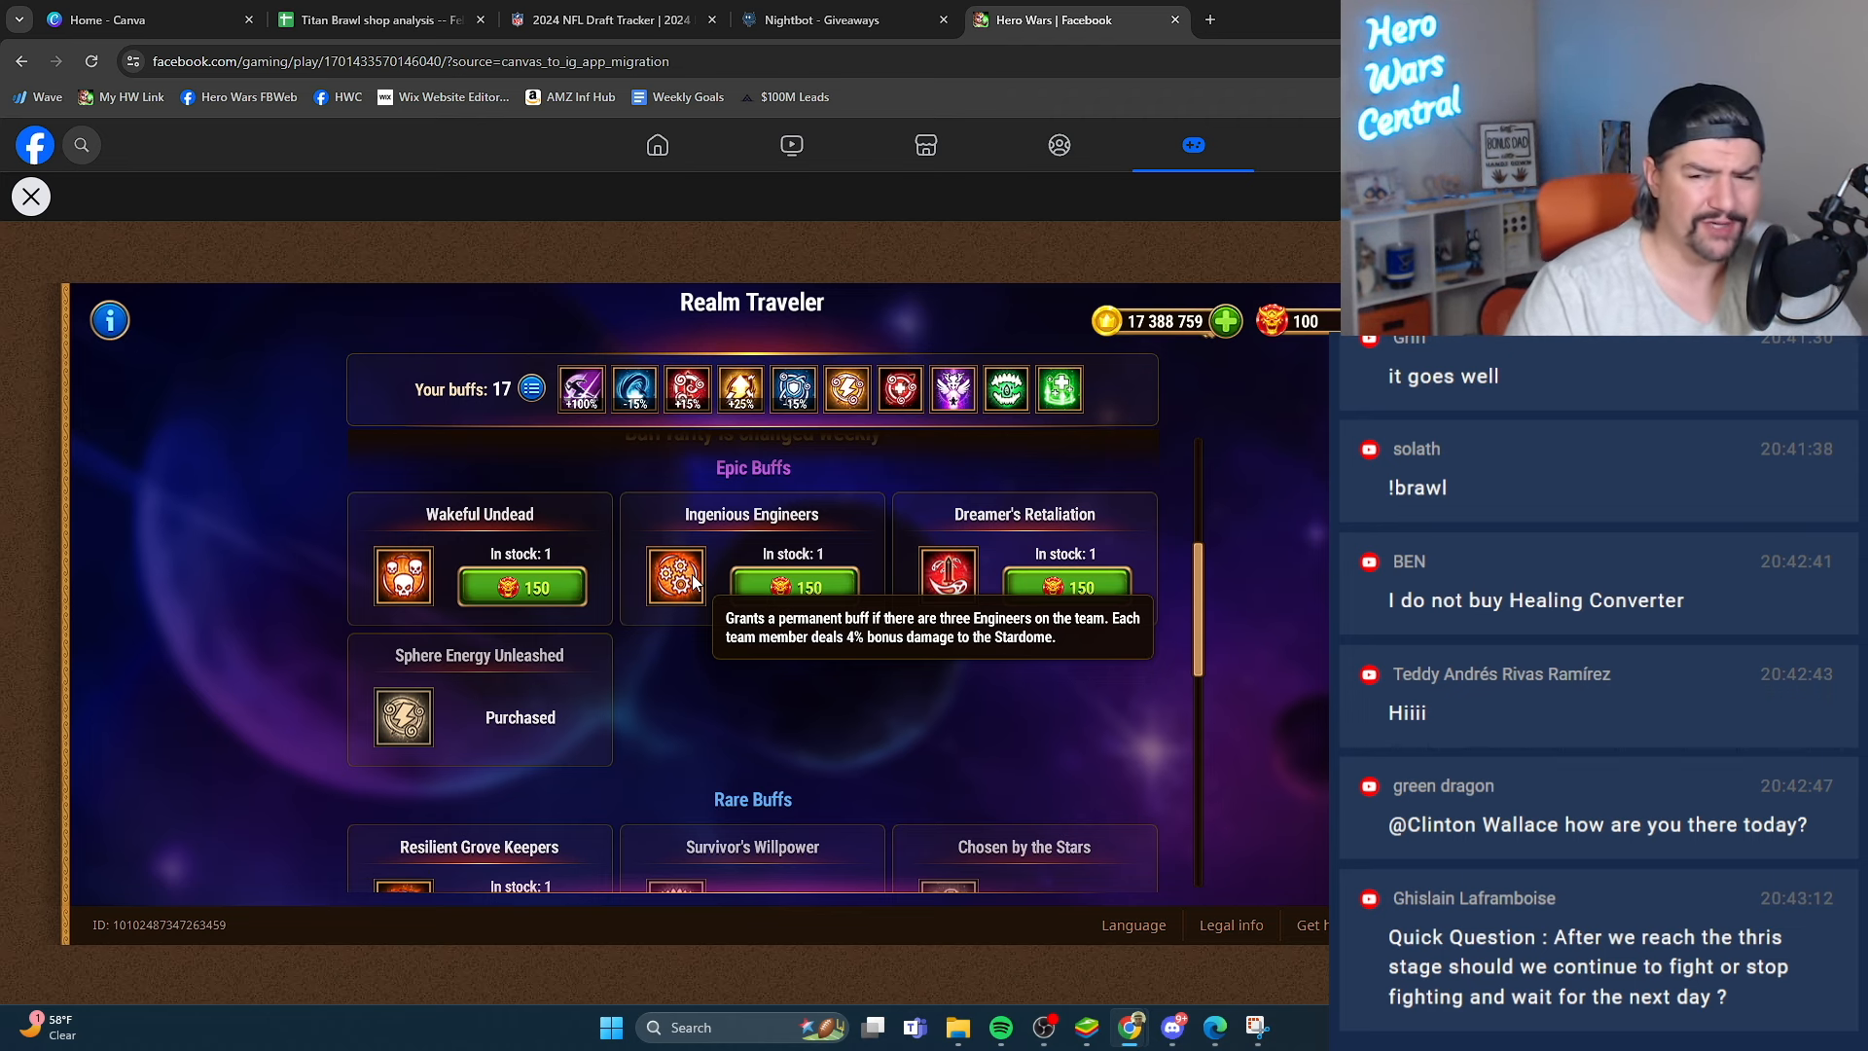
left_click(29, 196)
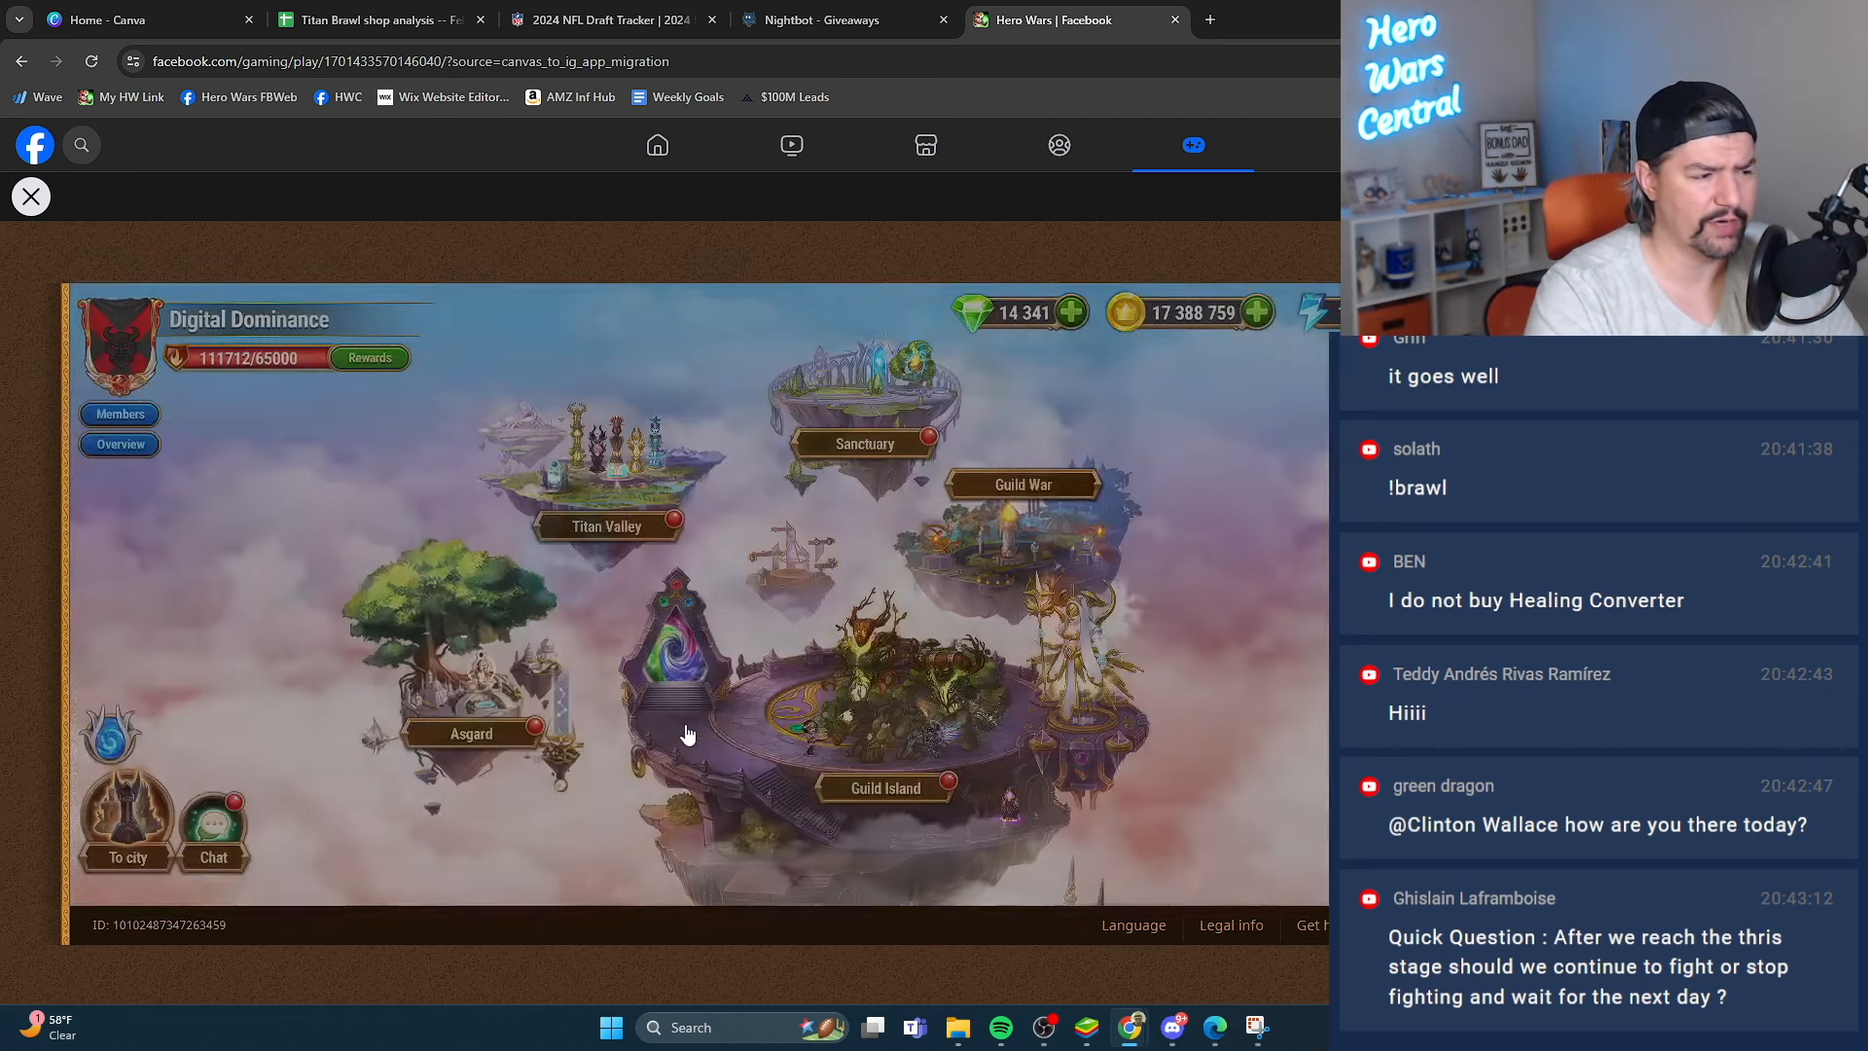
left_click(125, 821)
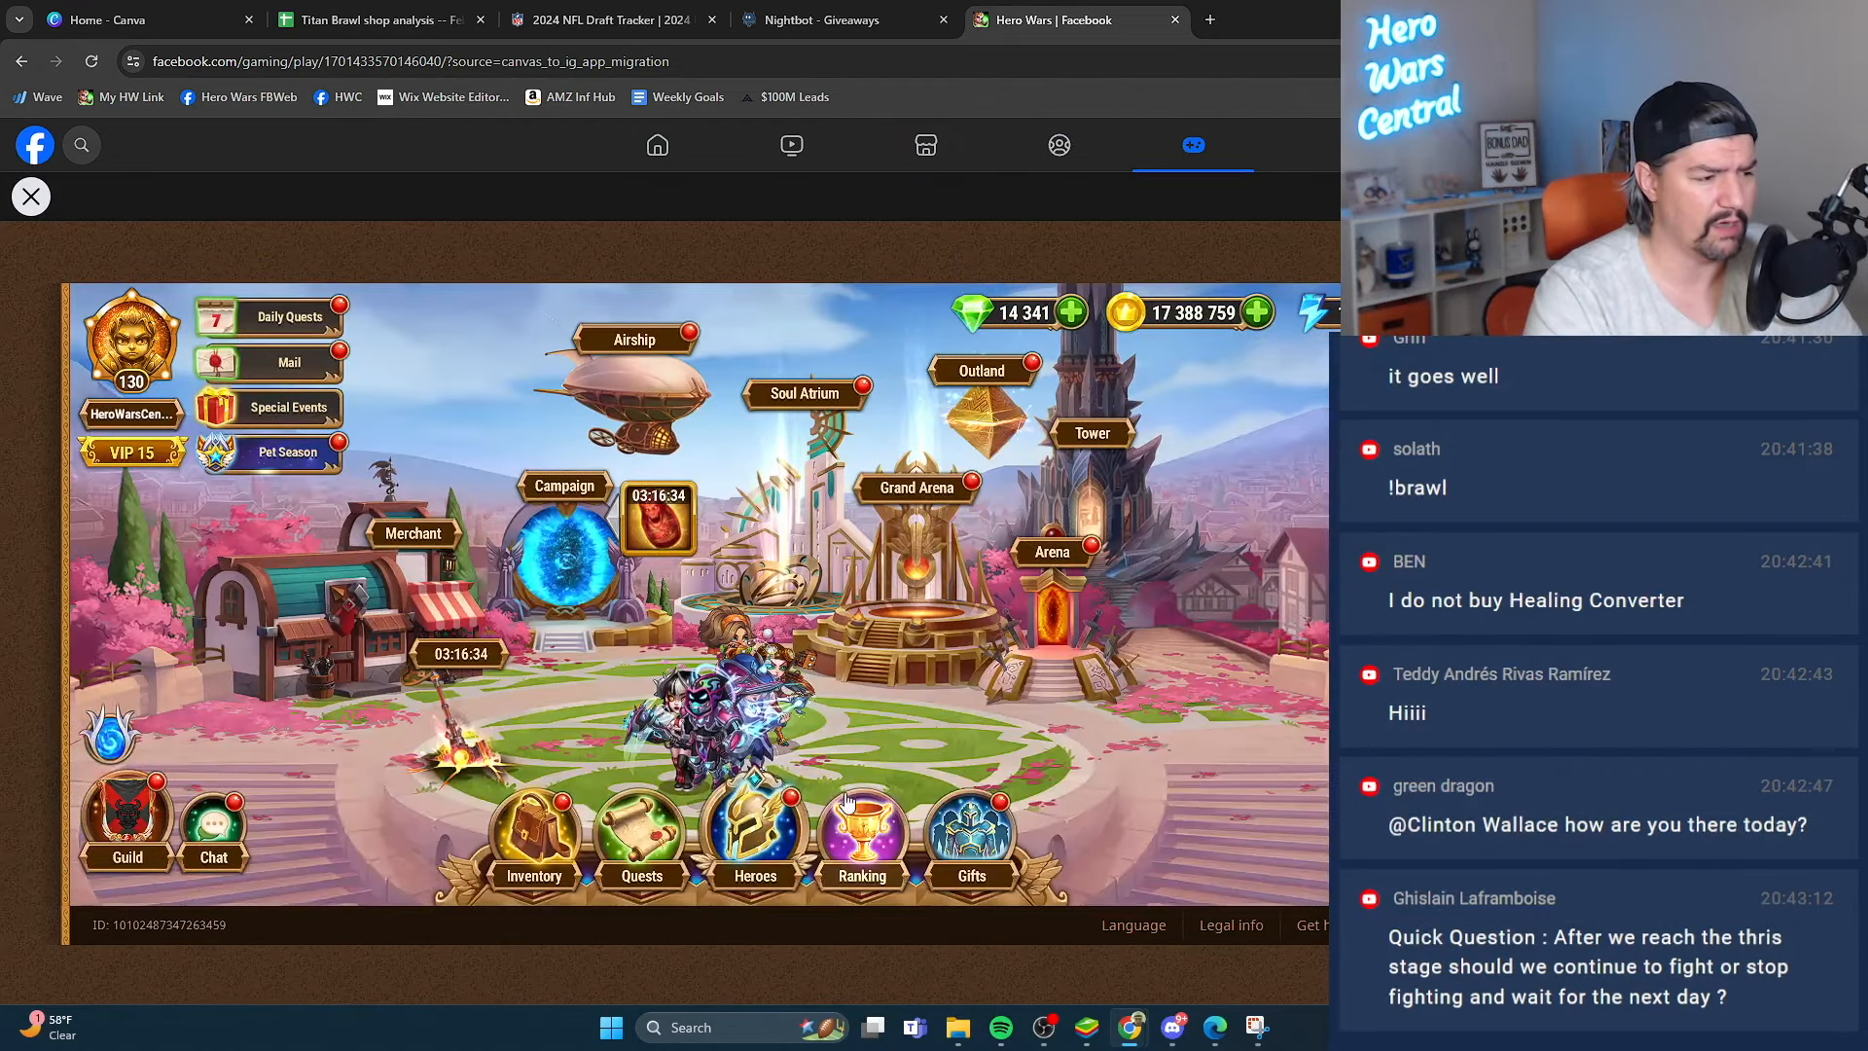
left_click(752, 834)
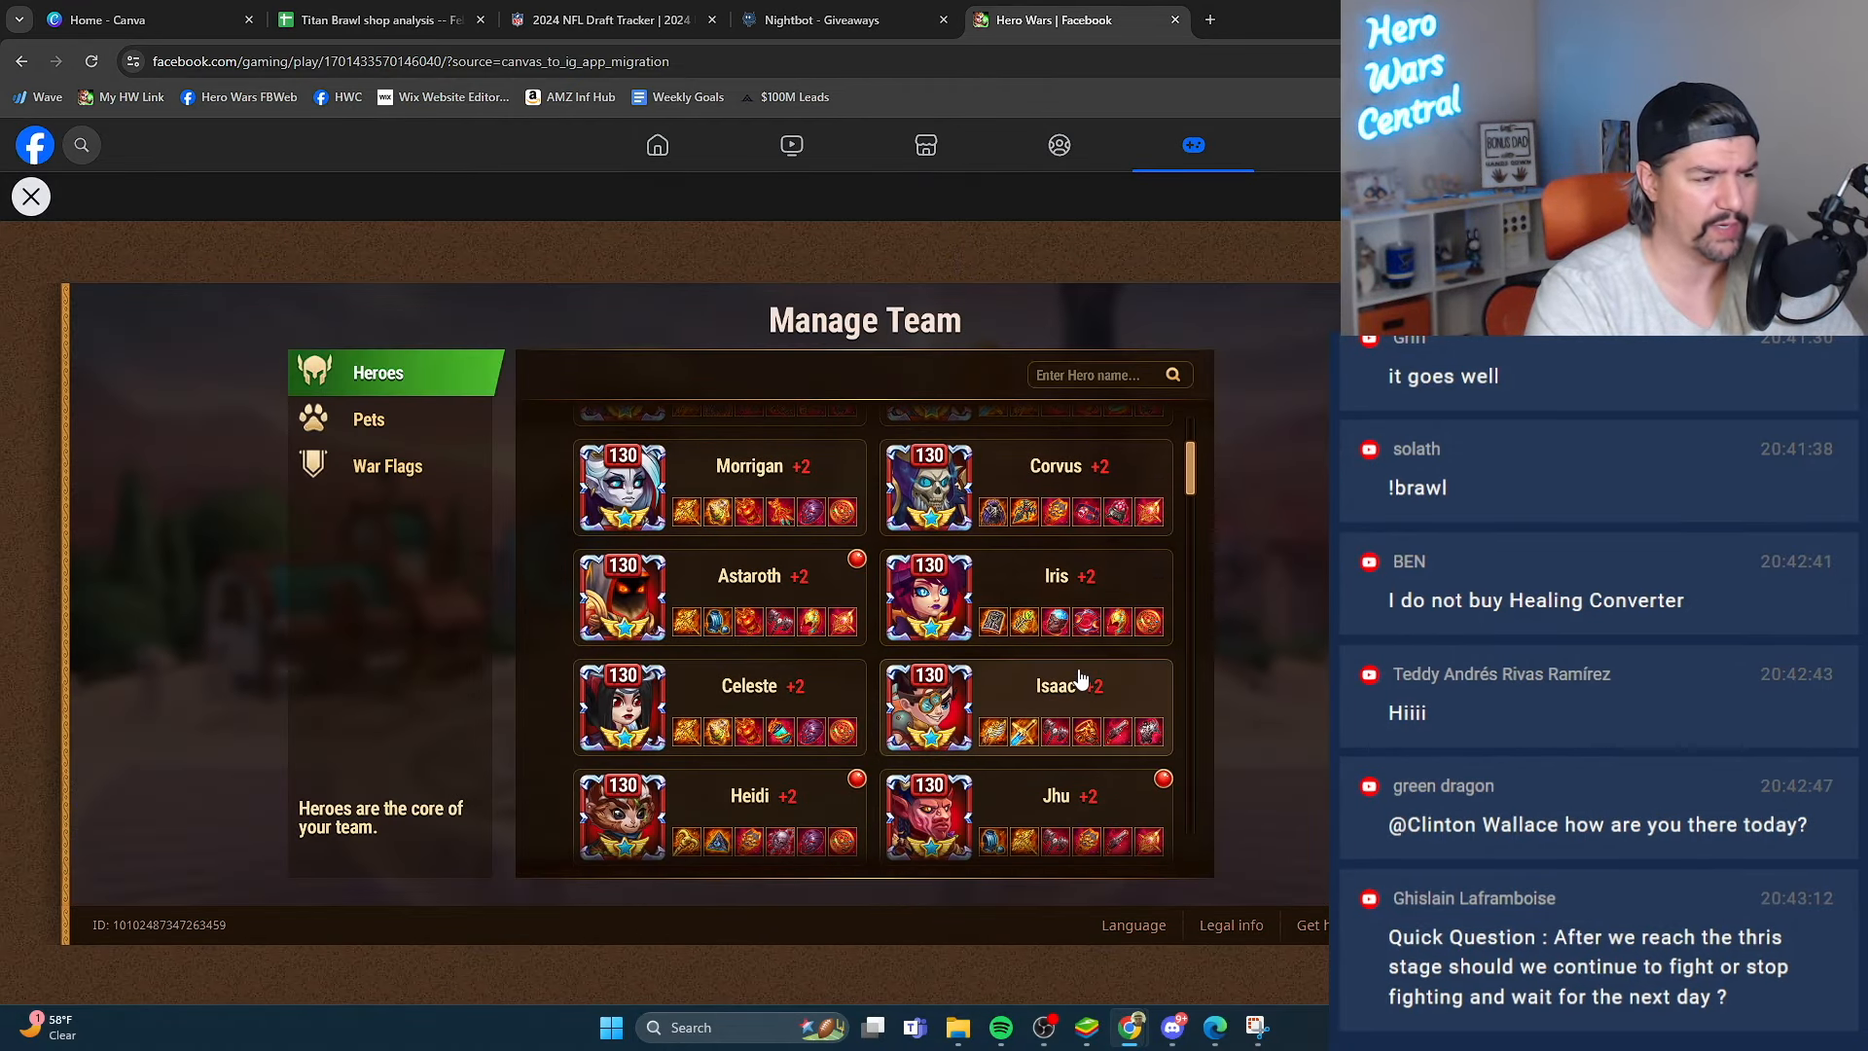
Find Judge in the Manage Team list and view his hero details and stats
scroll("up", 3)
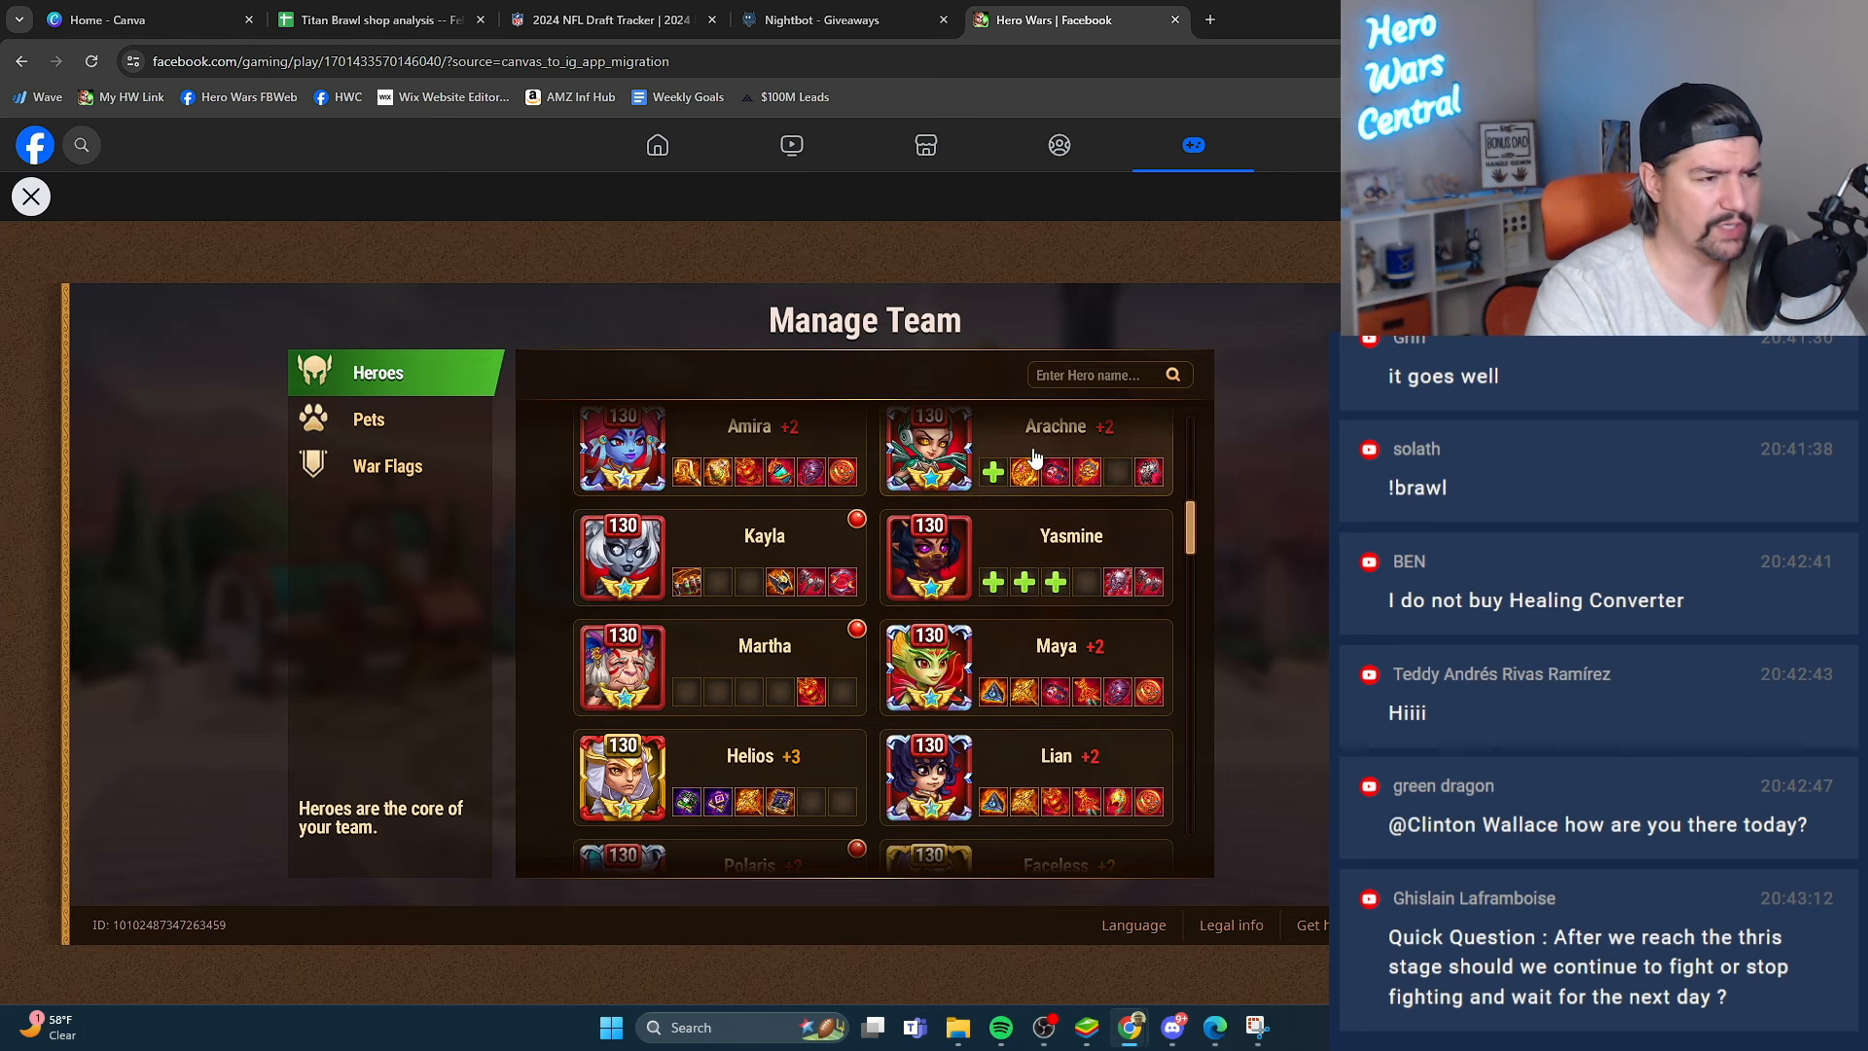
left_click(928, 450)
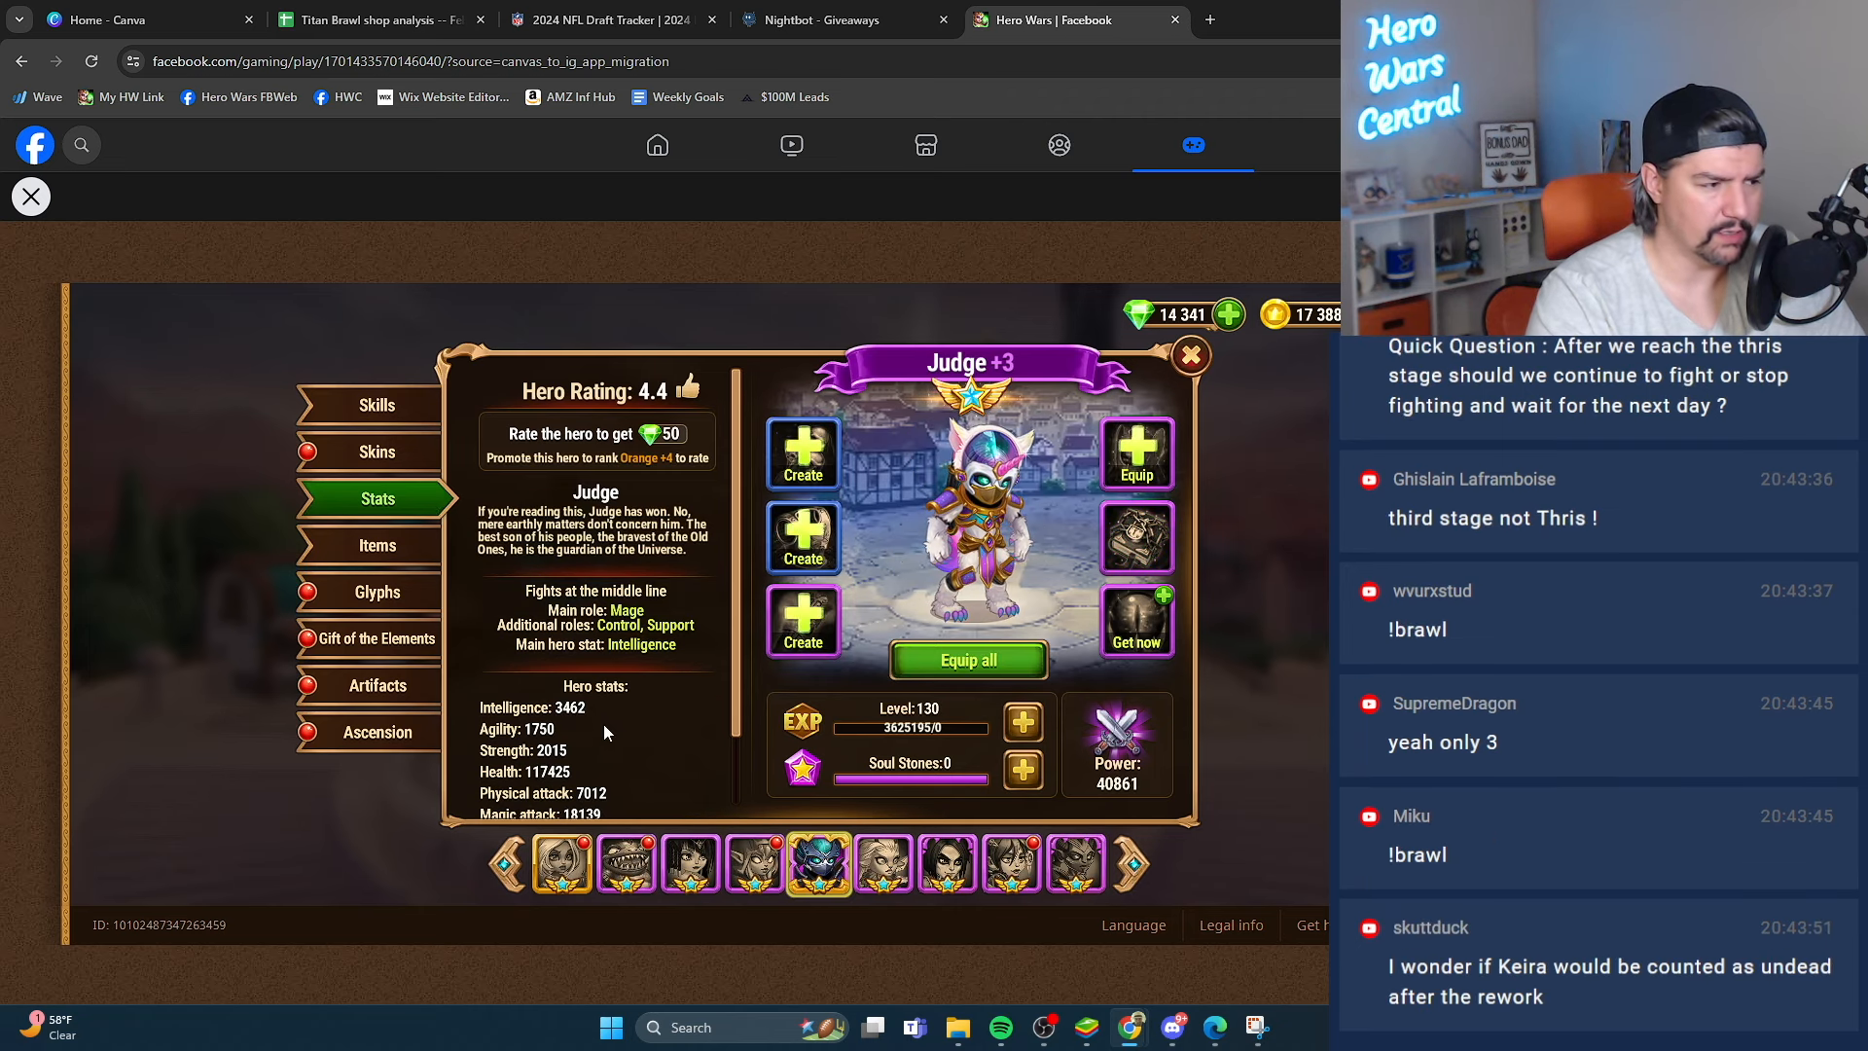
Browse the carousel hero pages for Astrid and Lucas, Daredevil, Fox and Ginger
left_click(819, 862)
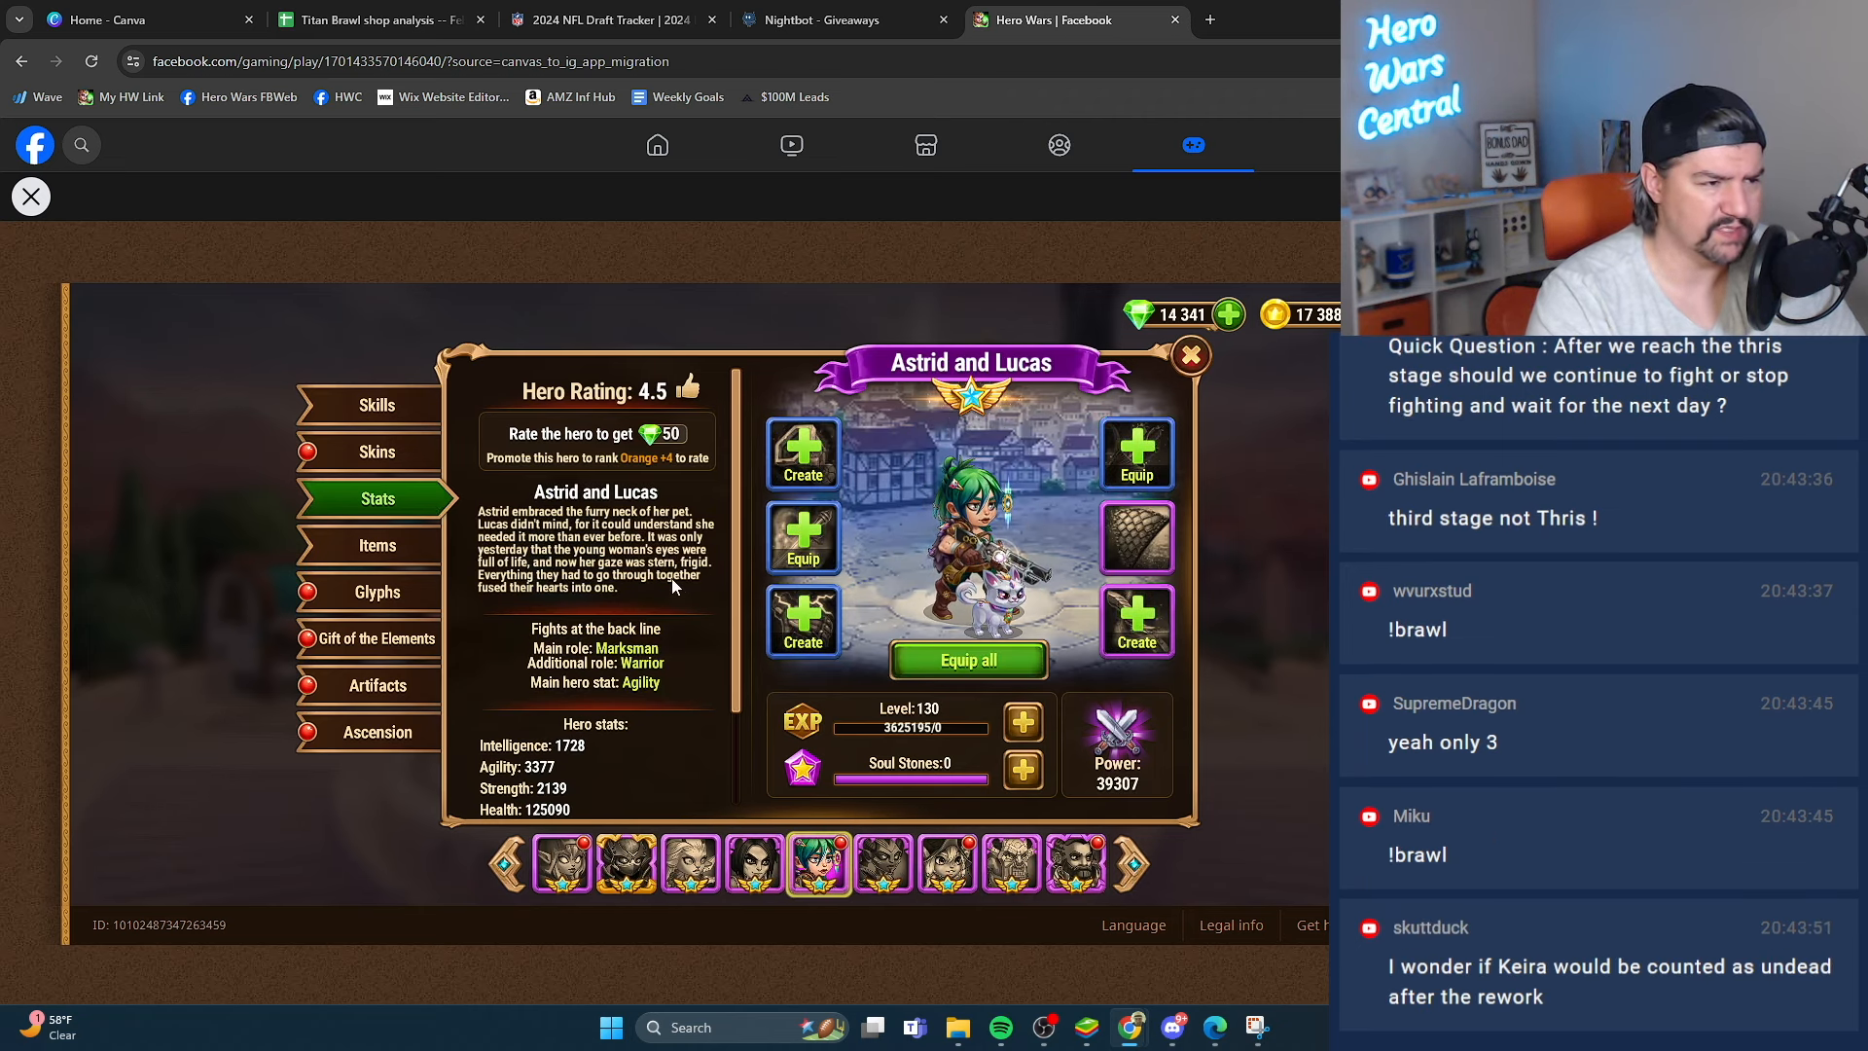
mouse_move(899, 853)
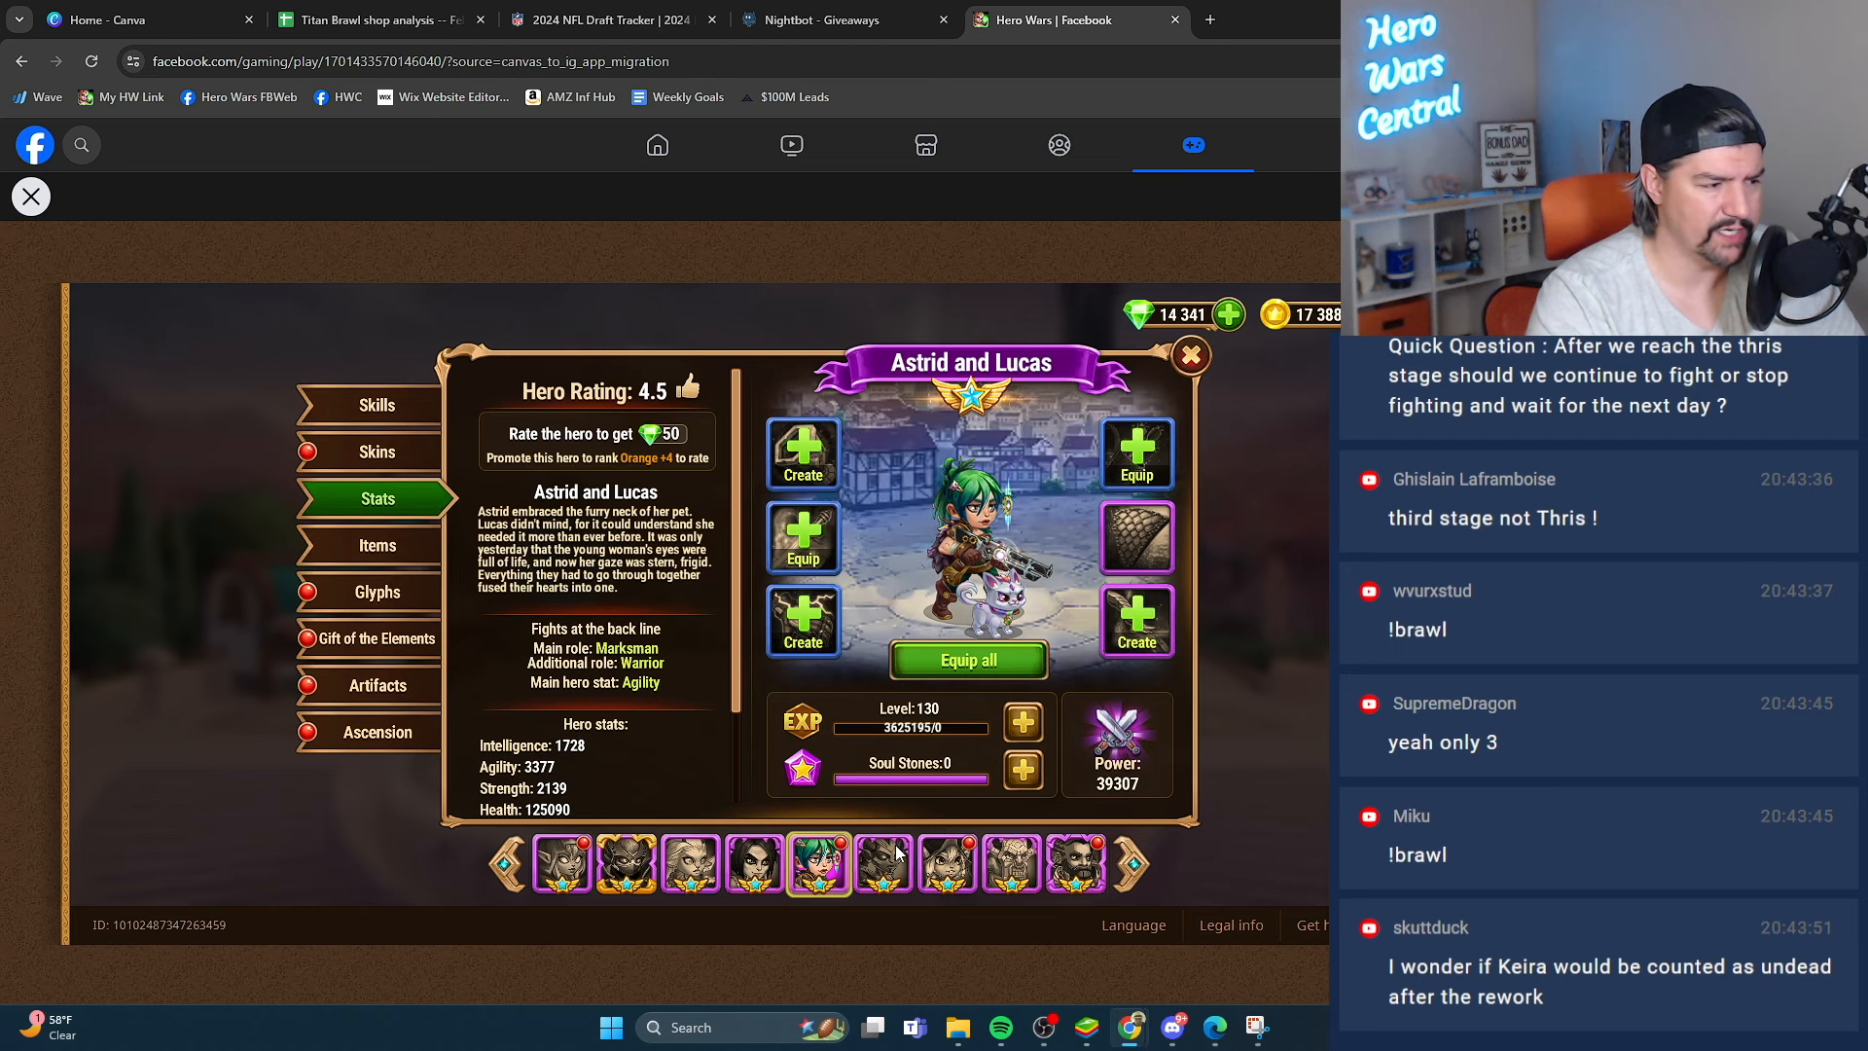
left_click(948, 864)
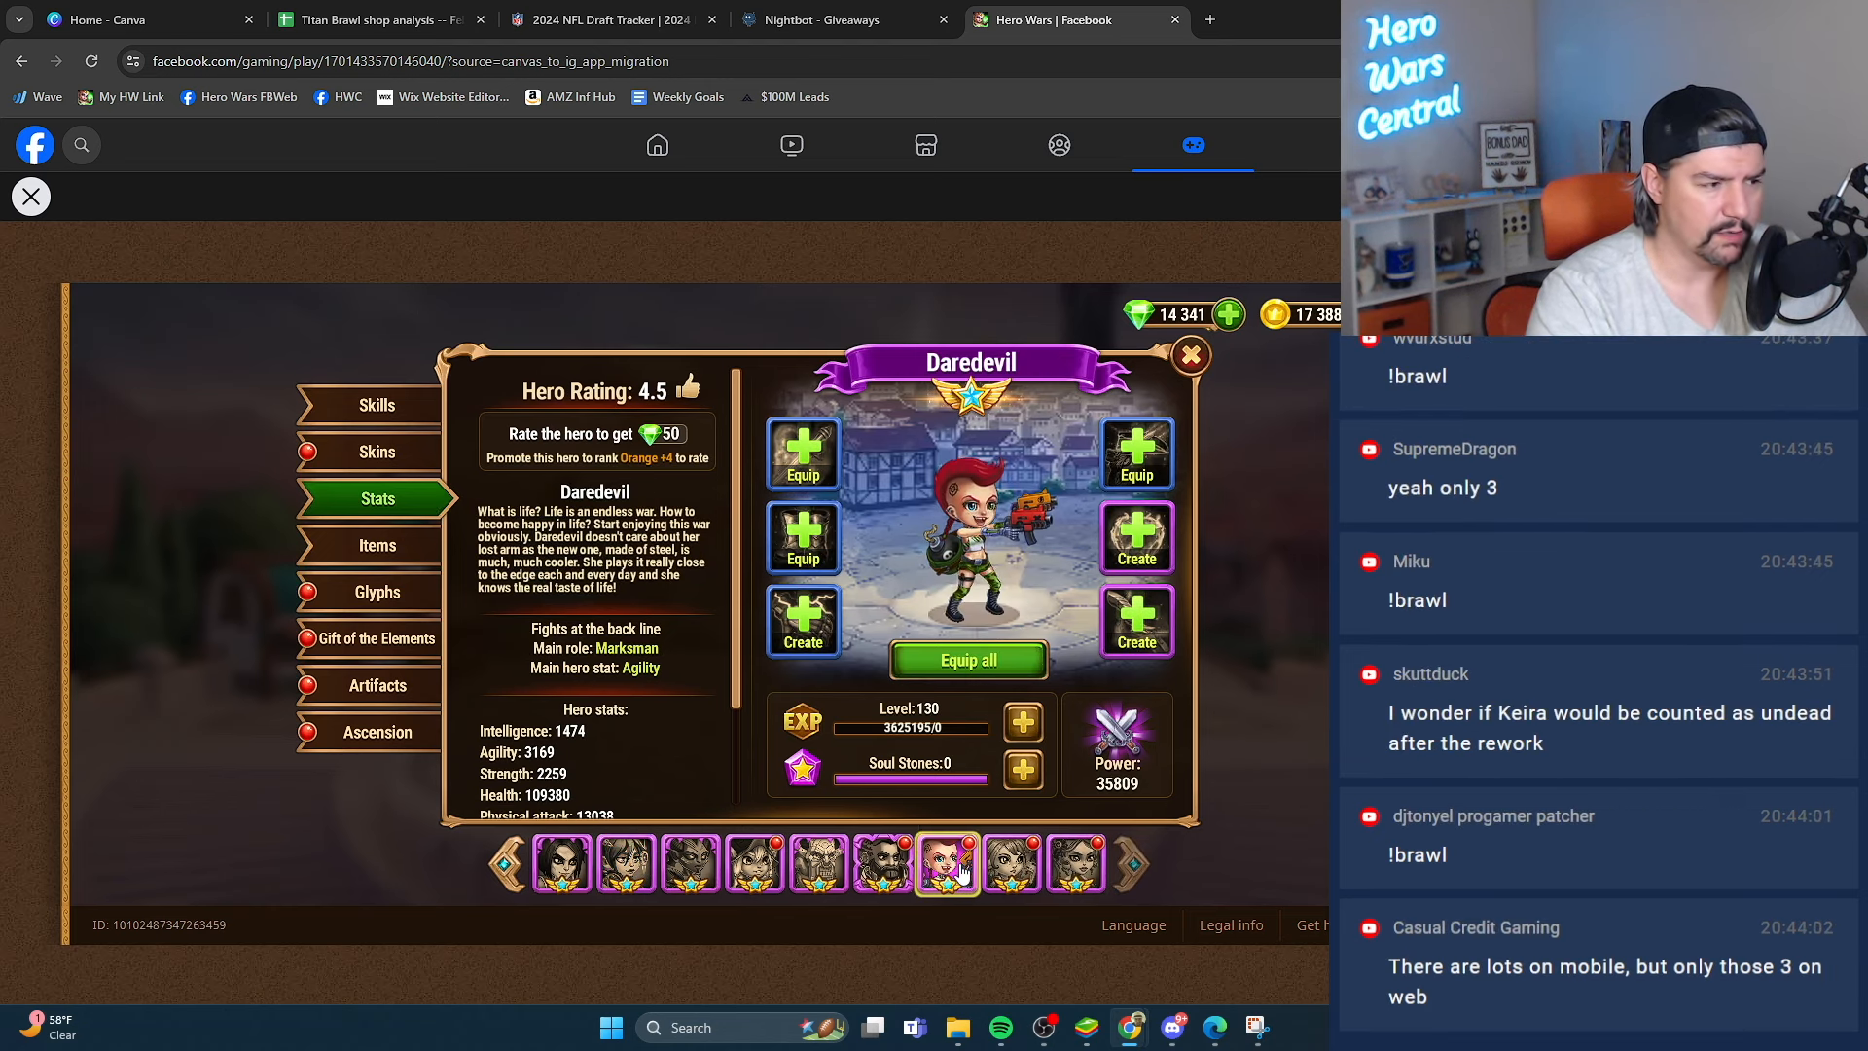
left_click(1010, 862)
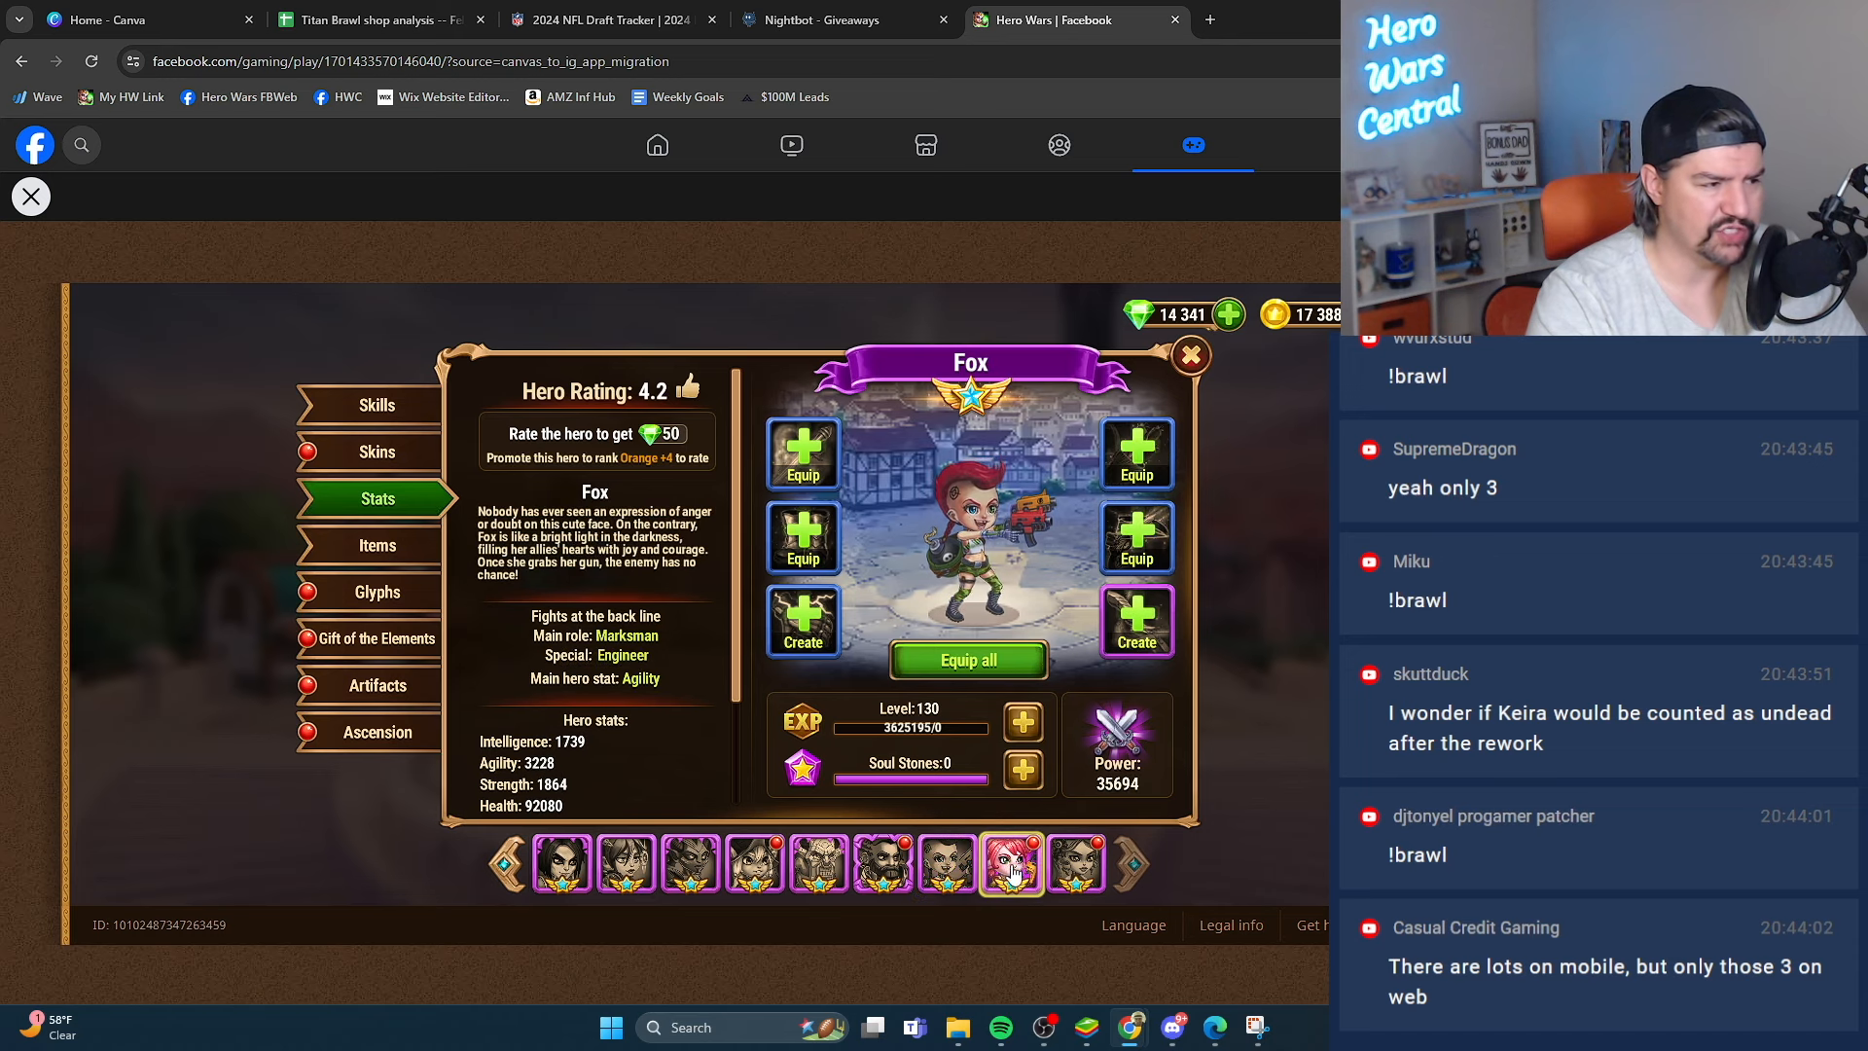
left_click(1074, 865)
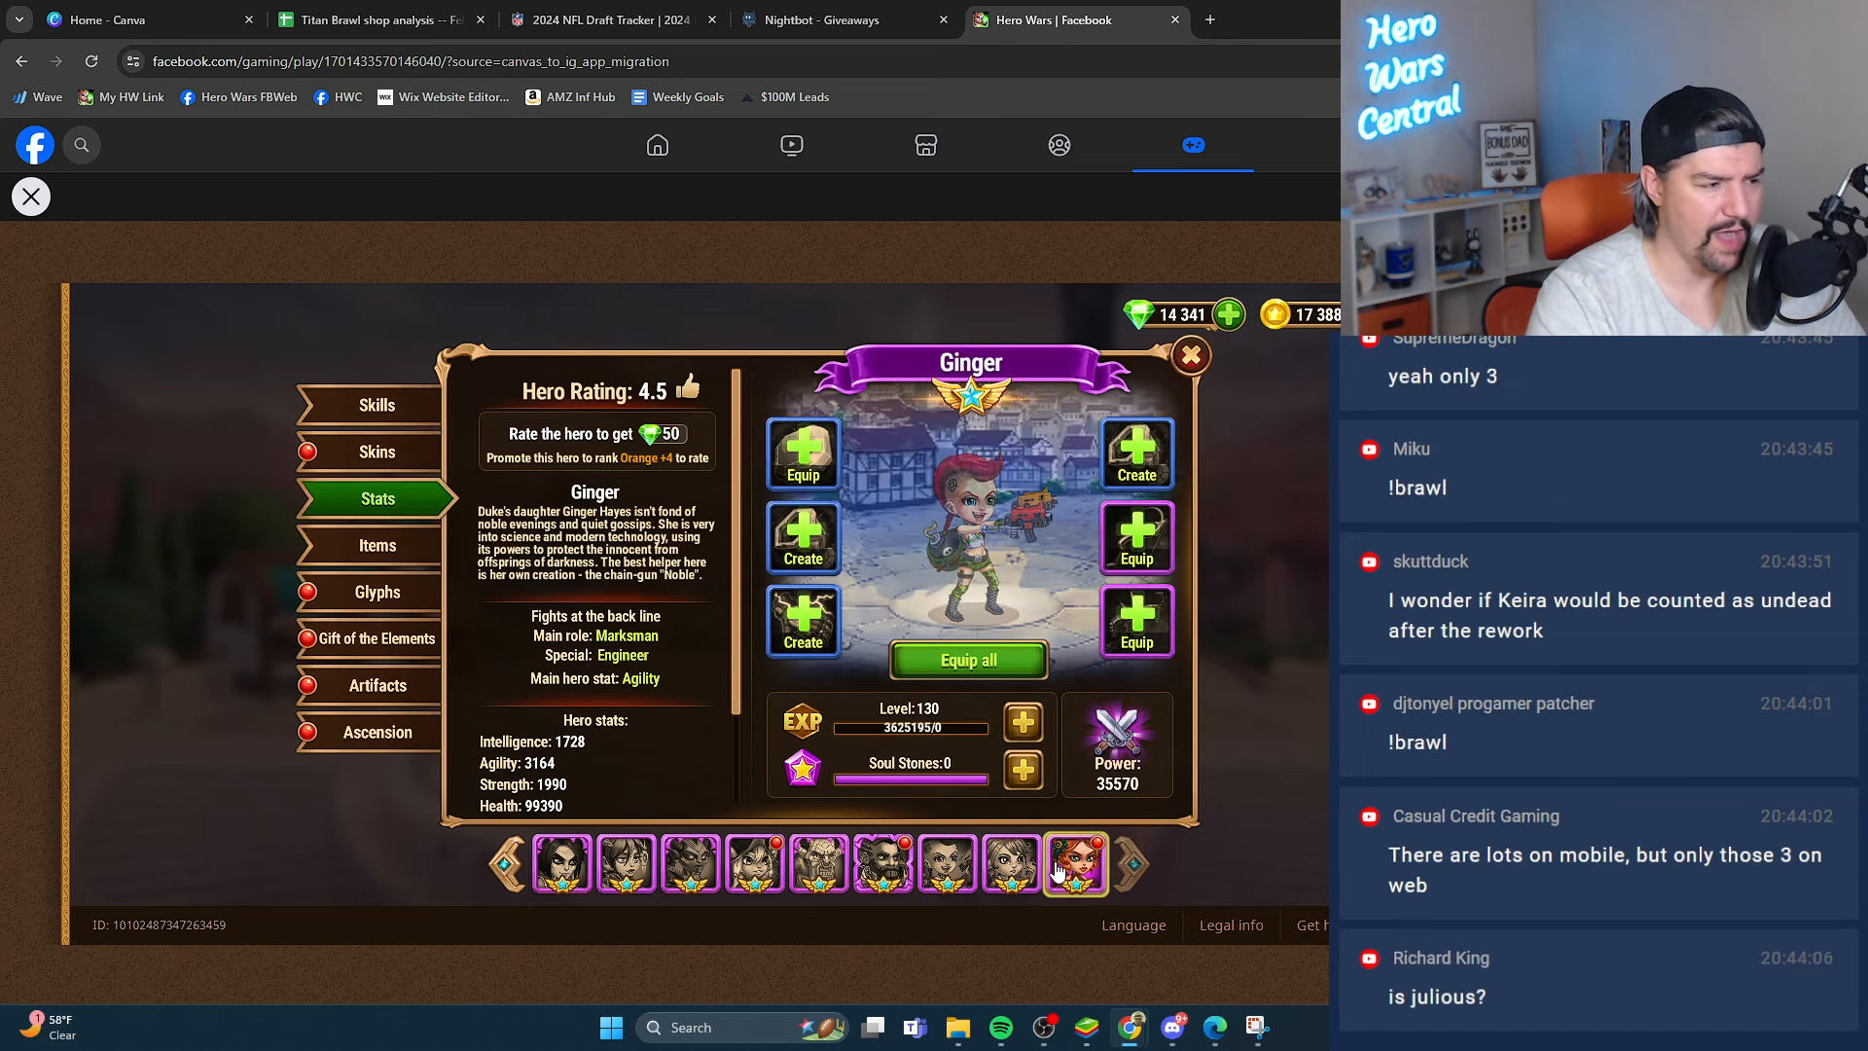
Return to Manage Team, check Julius's hero details and close back to the city map
left_click(1190, 355)
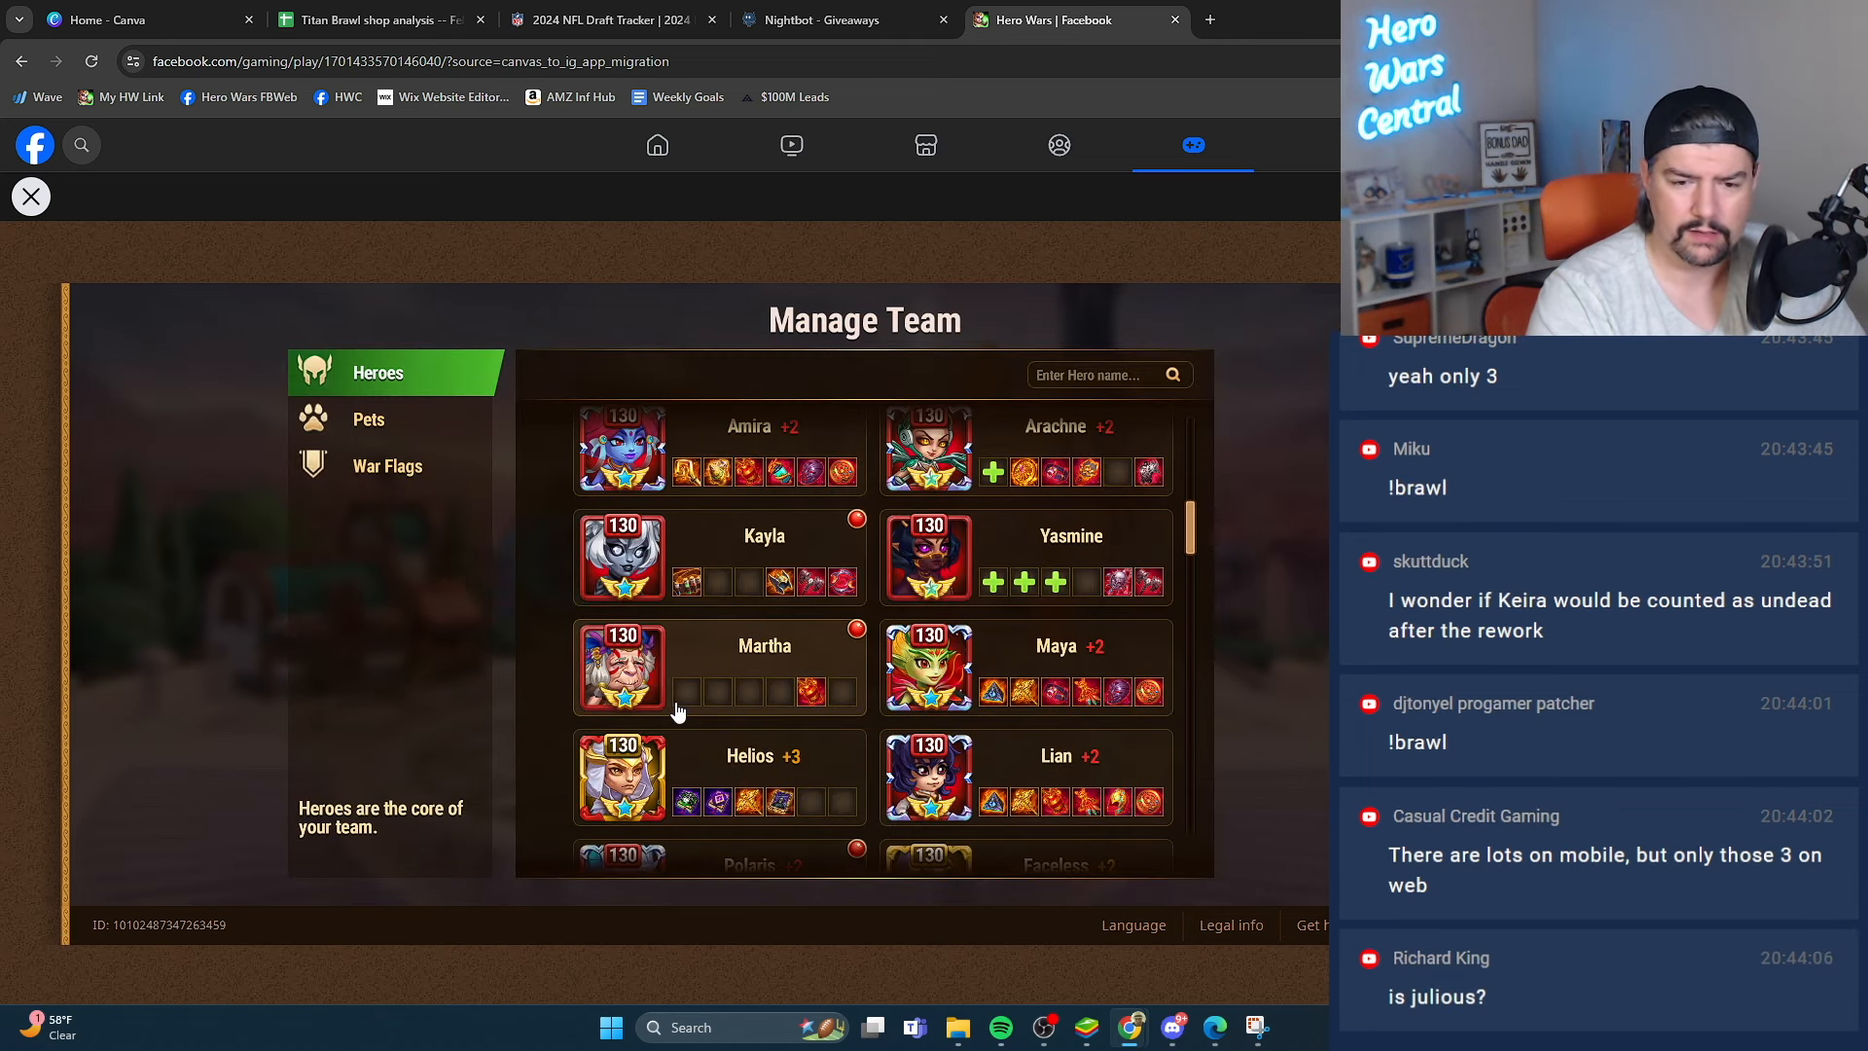
left_click(619, 667)
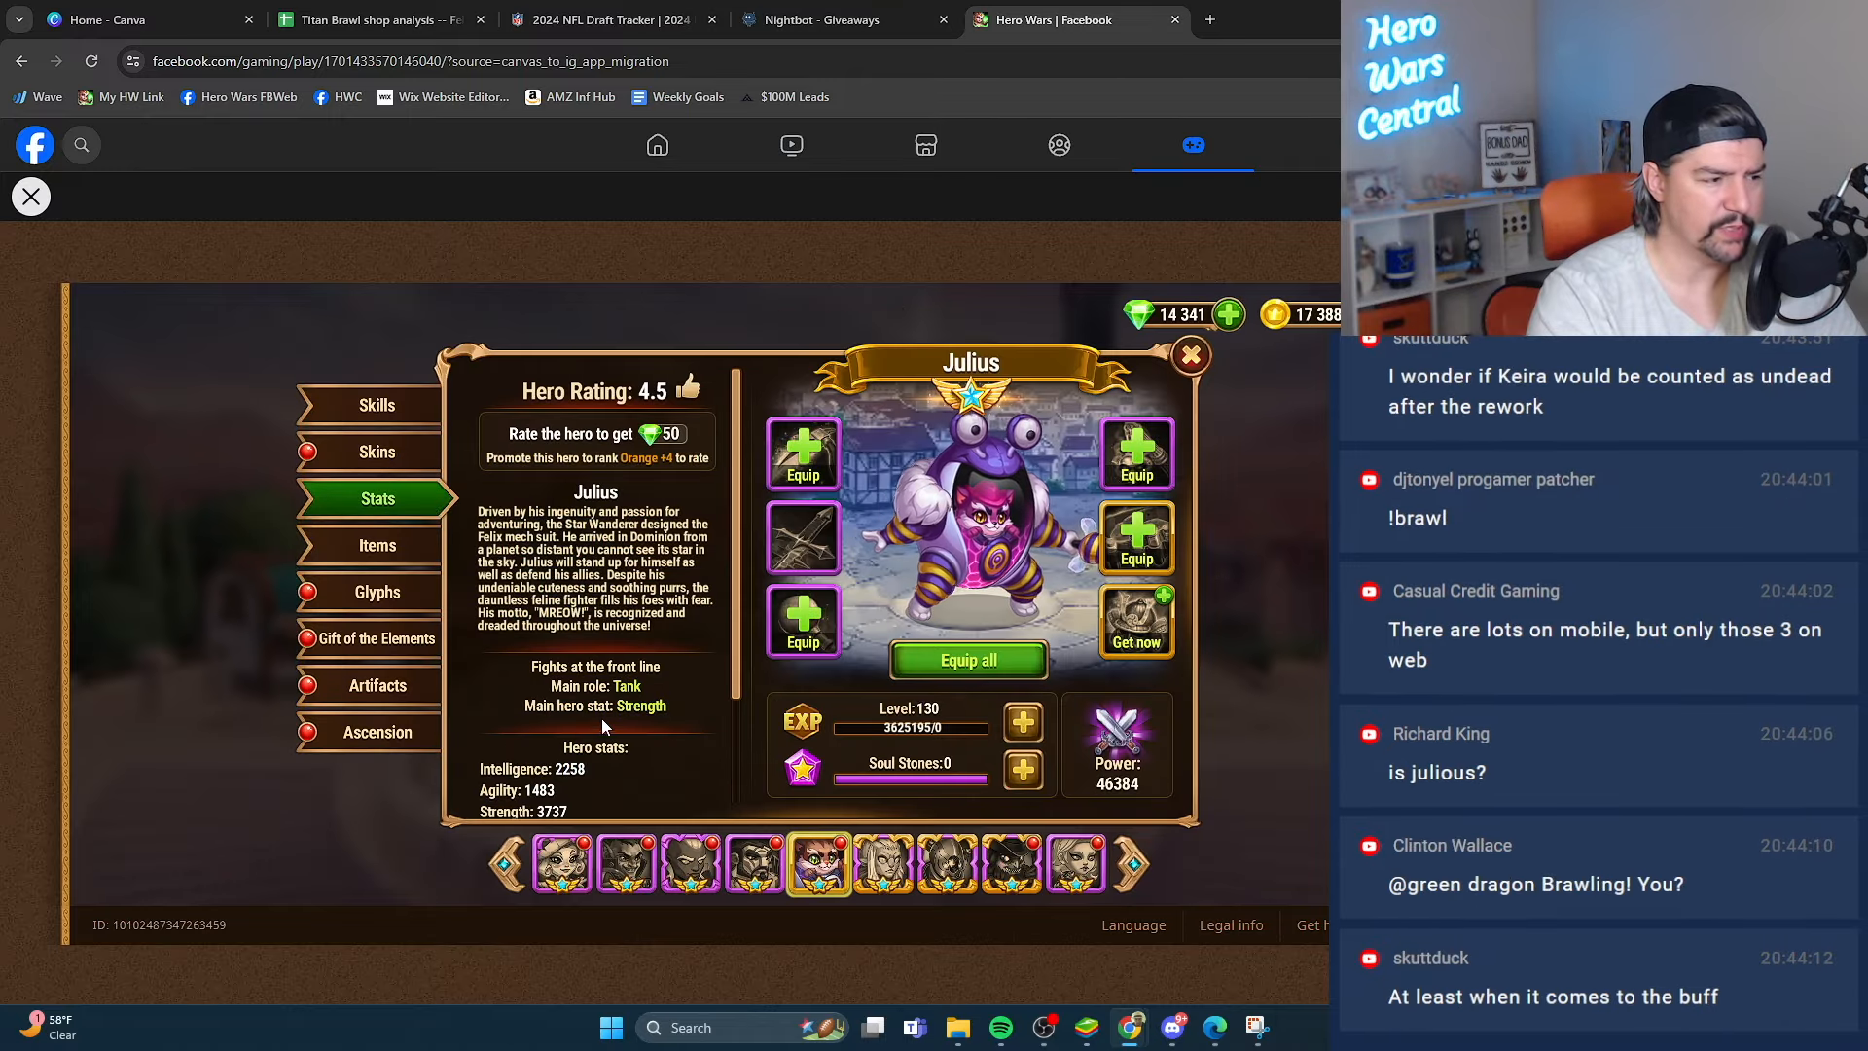
left_click(1189, 354)
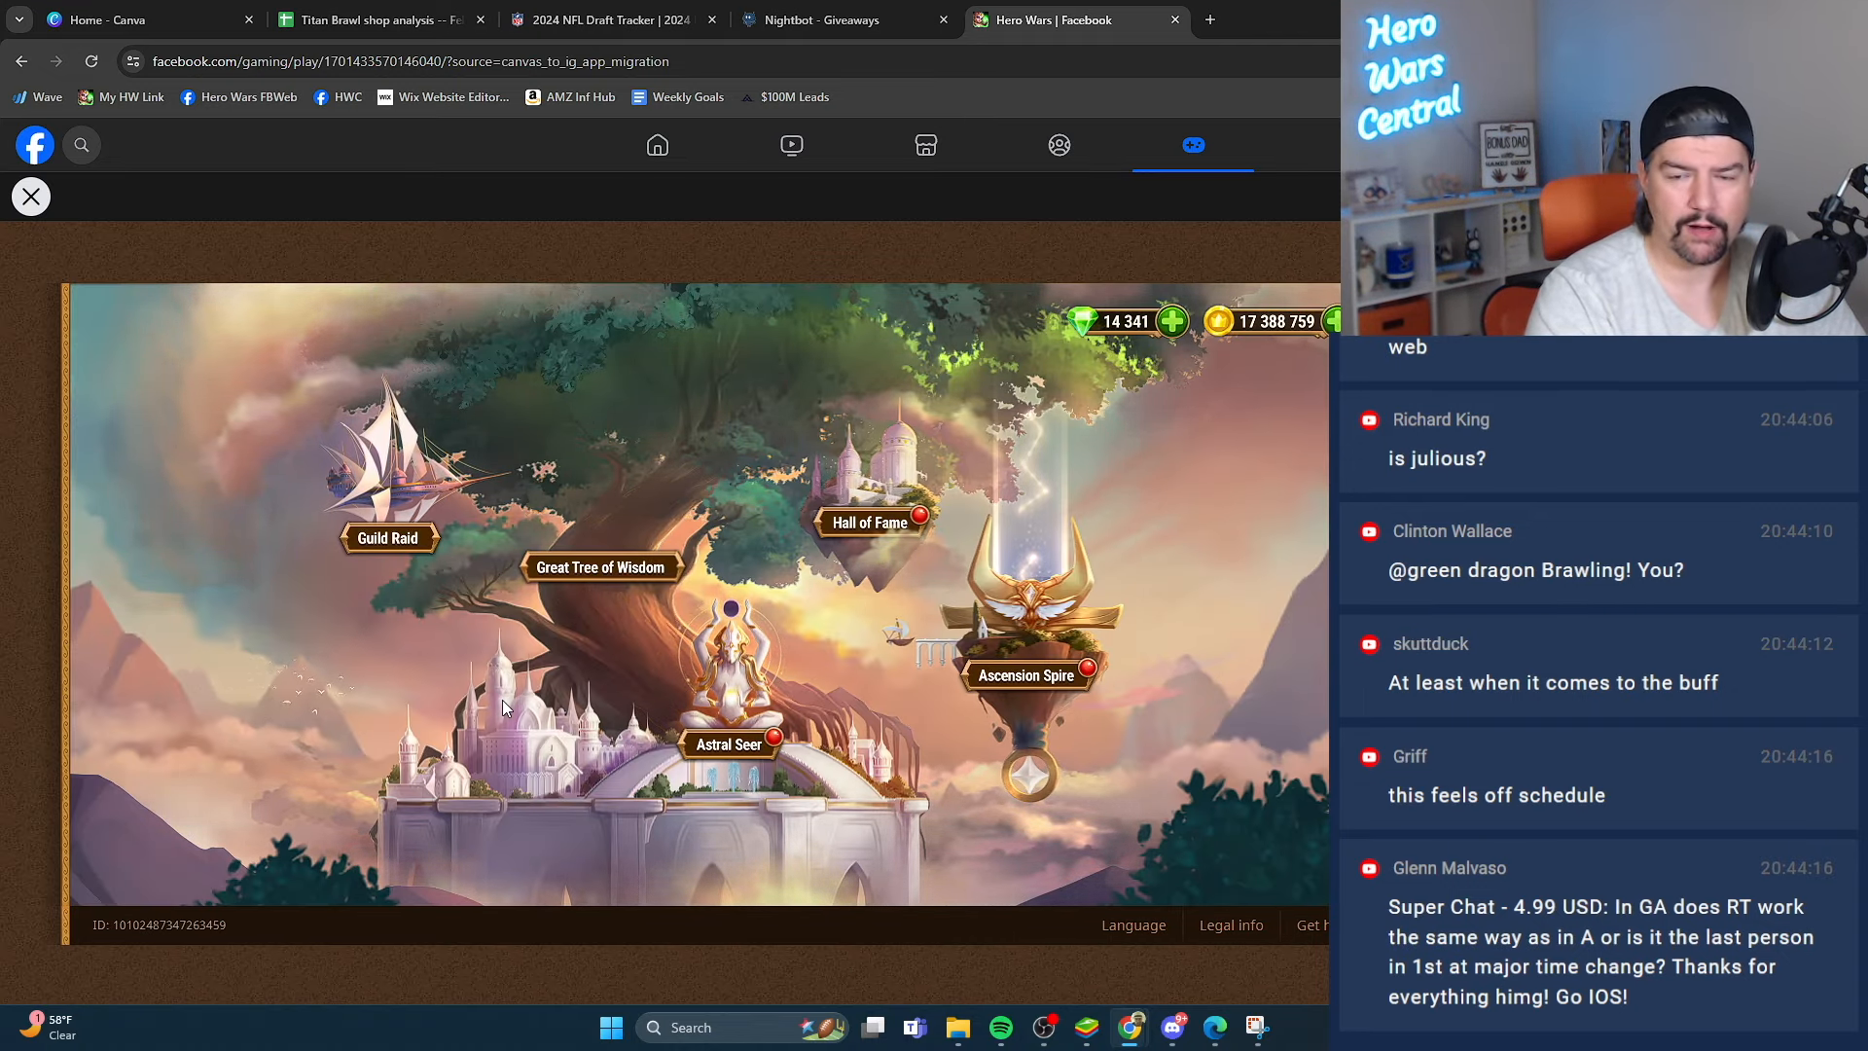
Reopen the Realm Traveler shop and scroll to the Epic Buffs with Ingenious Engineers in stock
left_click(1023, 676)
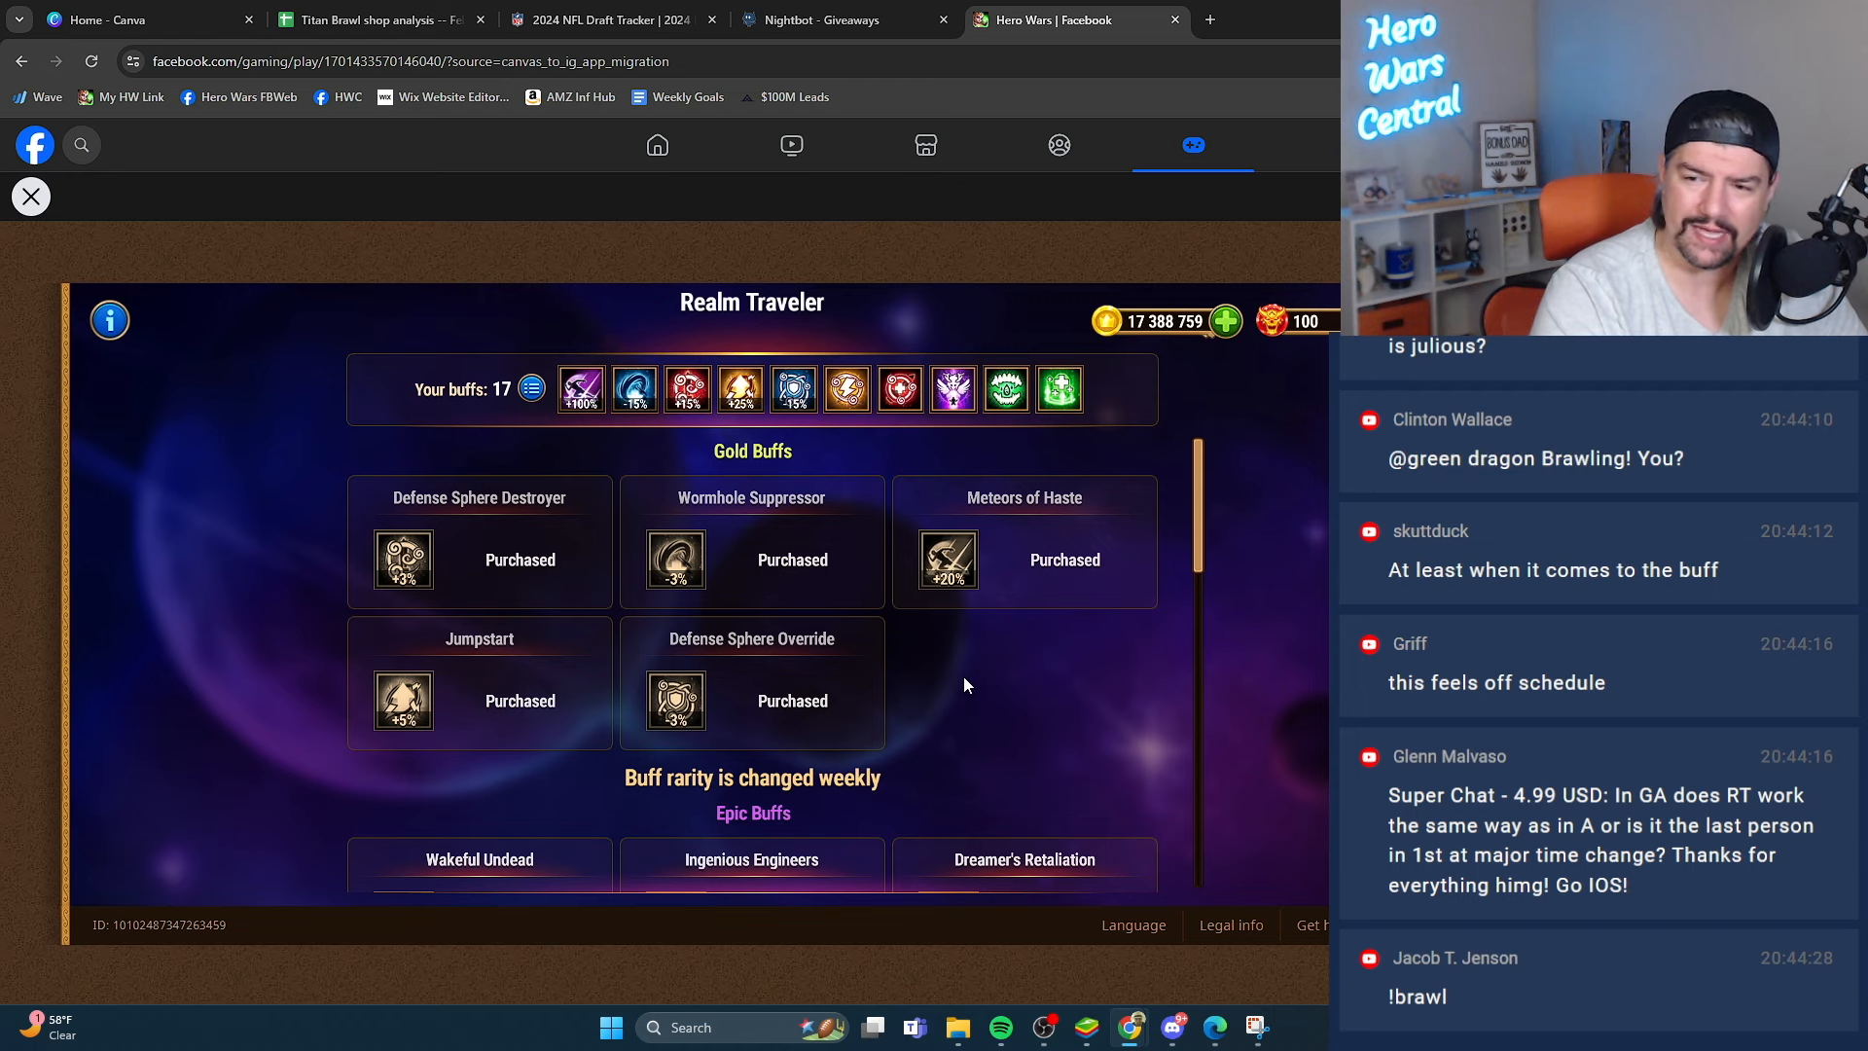
scroll("down", 3)
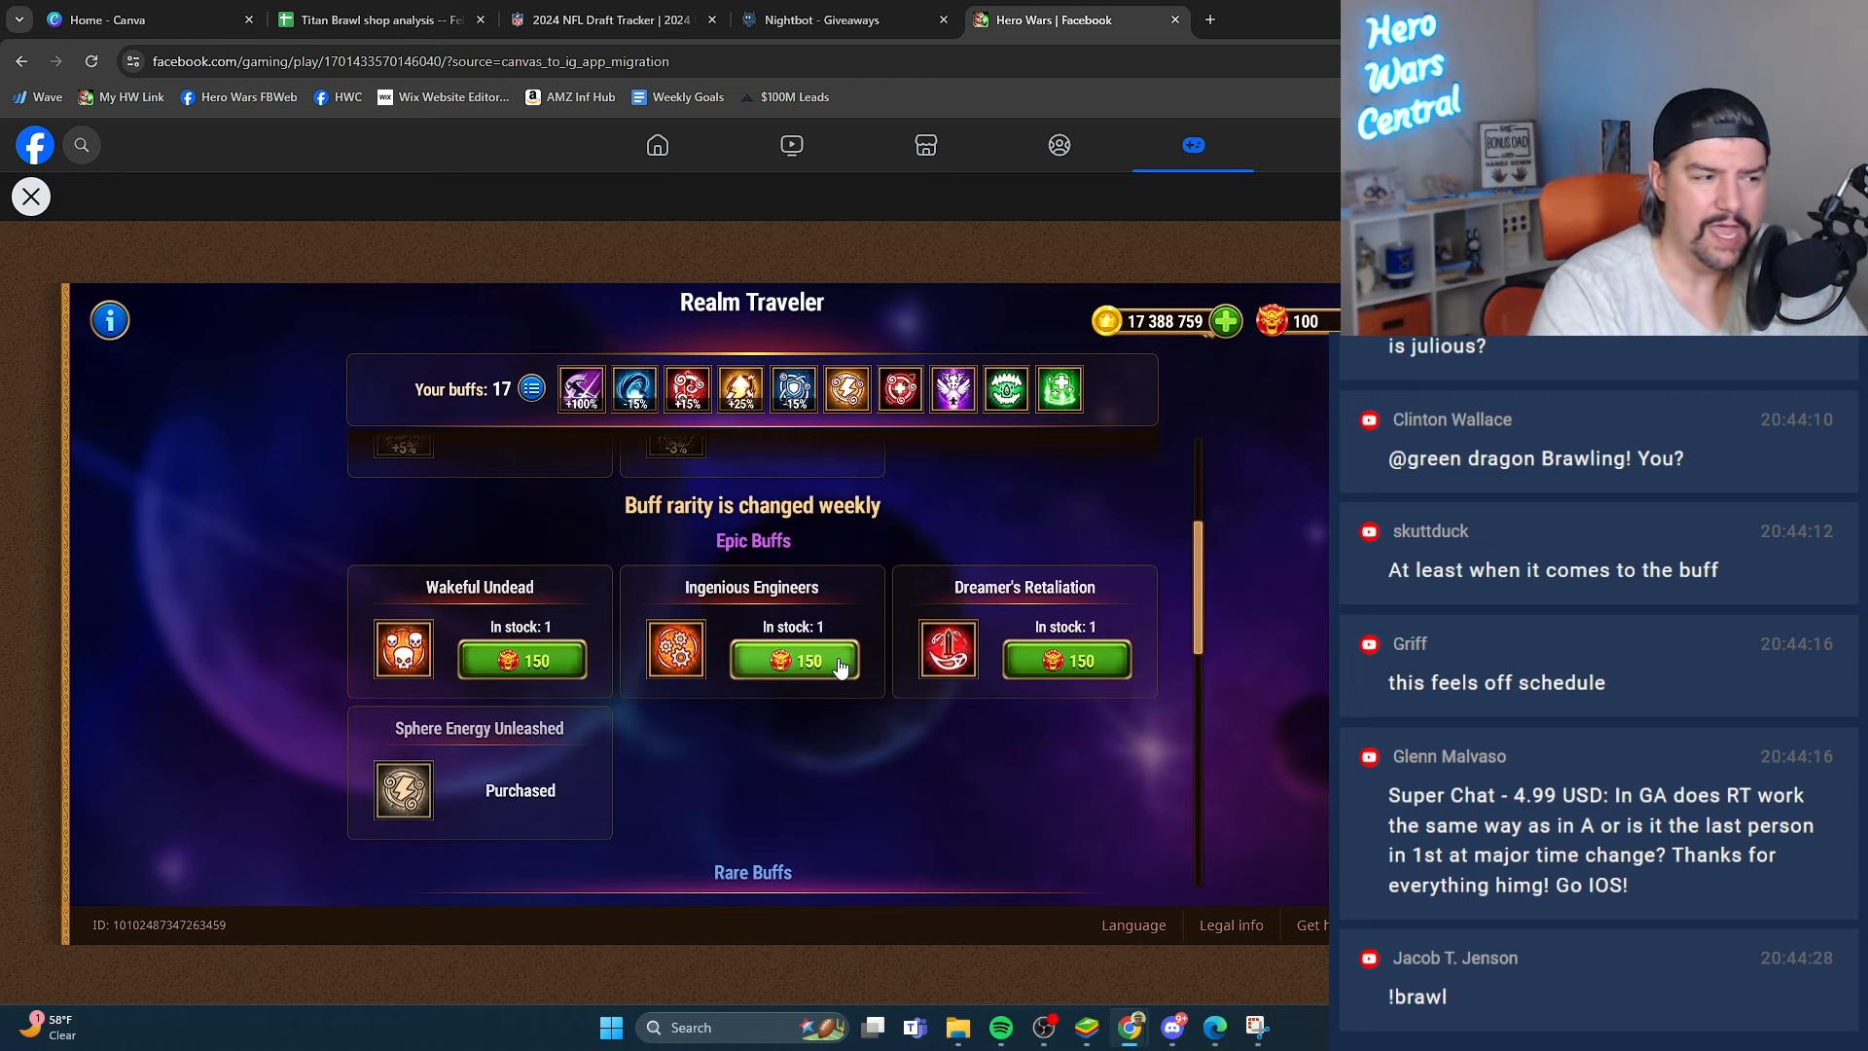
scroll("down", 3)
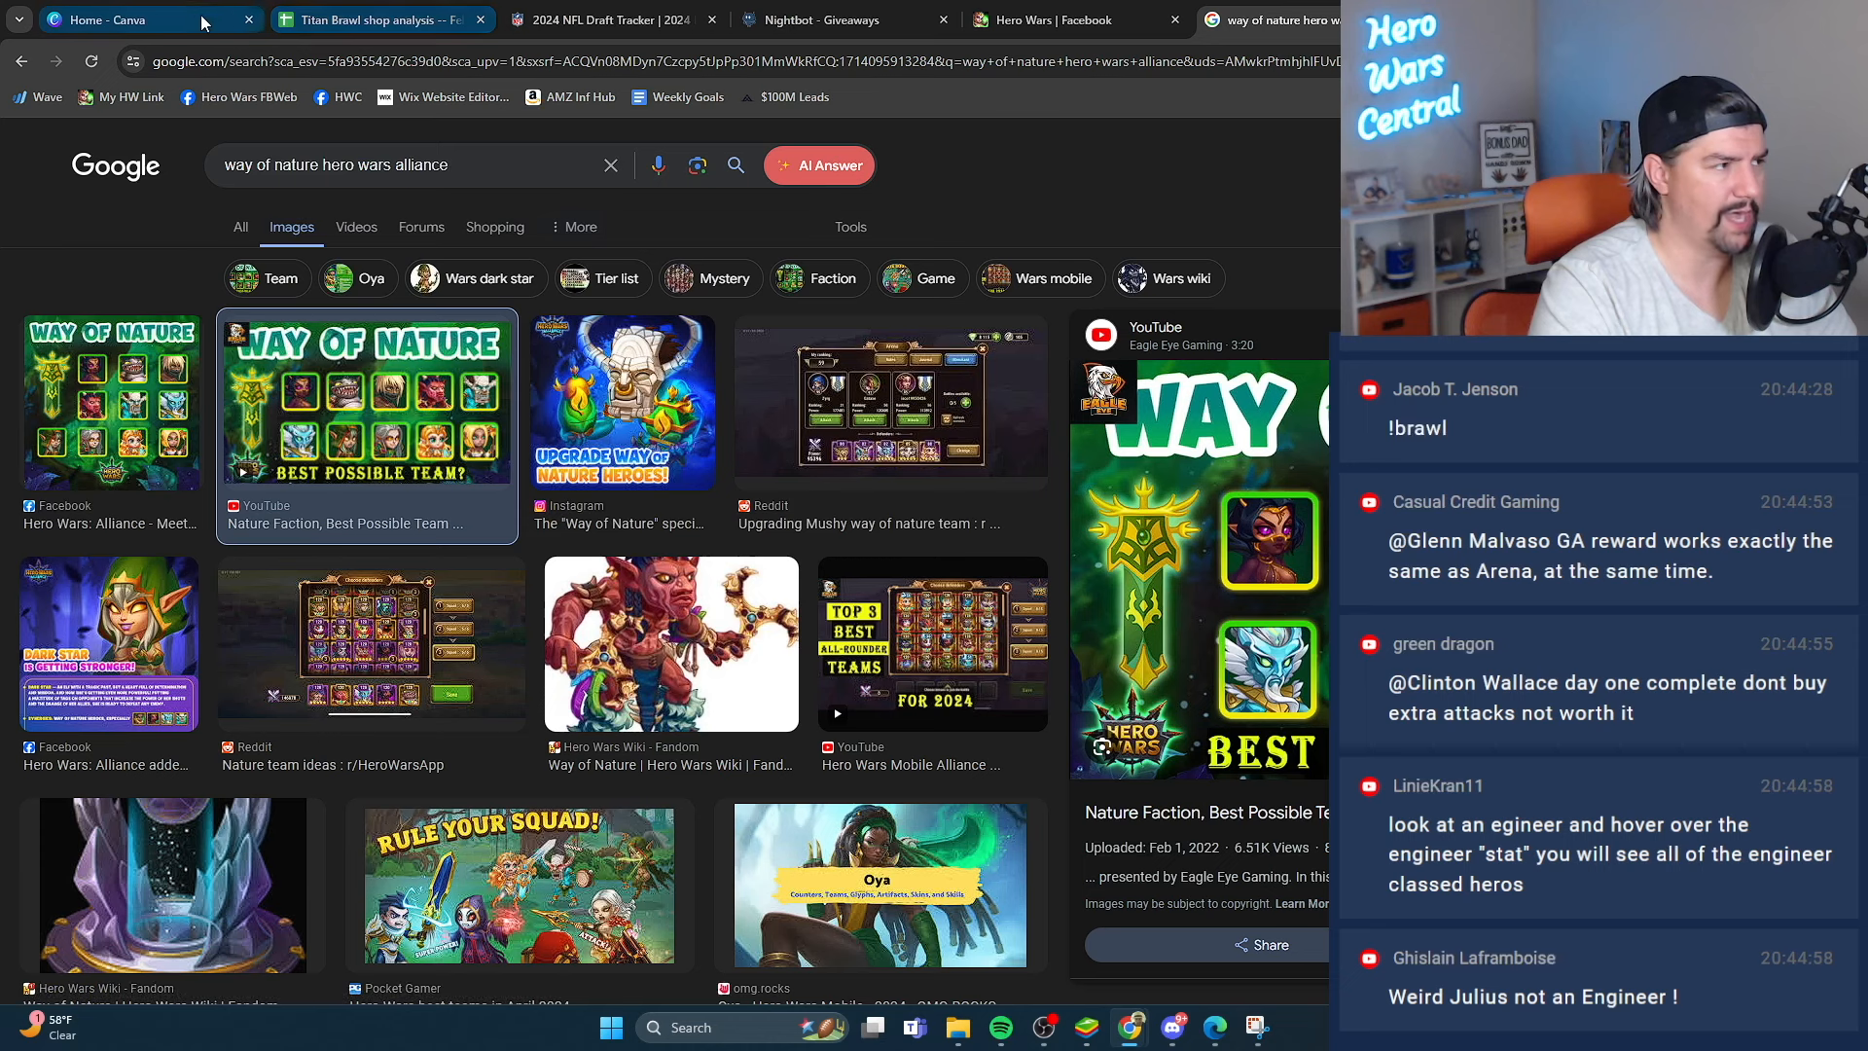
Return to the game, close Cornelius's details and reopen the Realm Traveler shop's Rare Buffs
left_click(1061, 20)
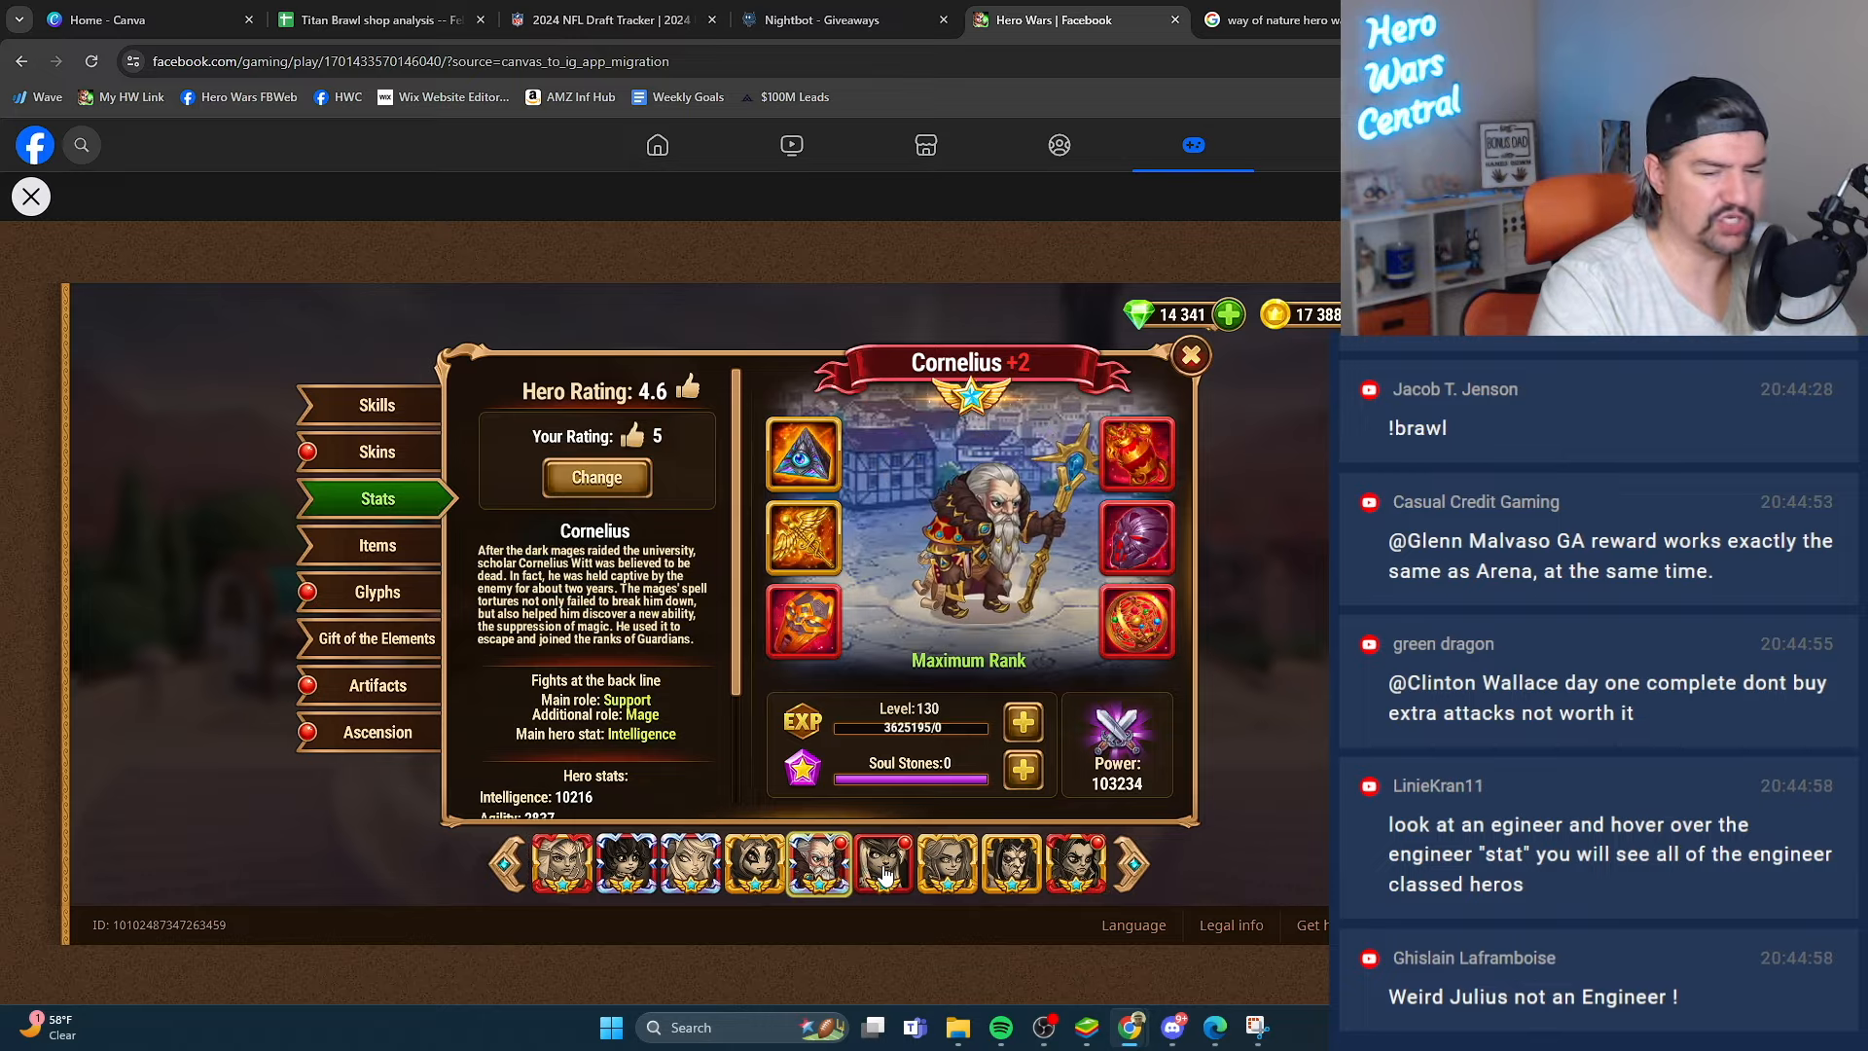
left_click(1187, 354)
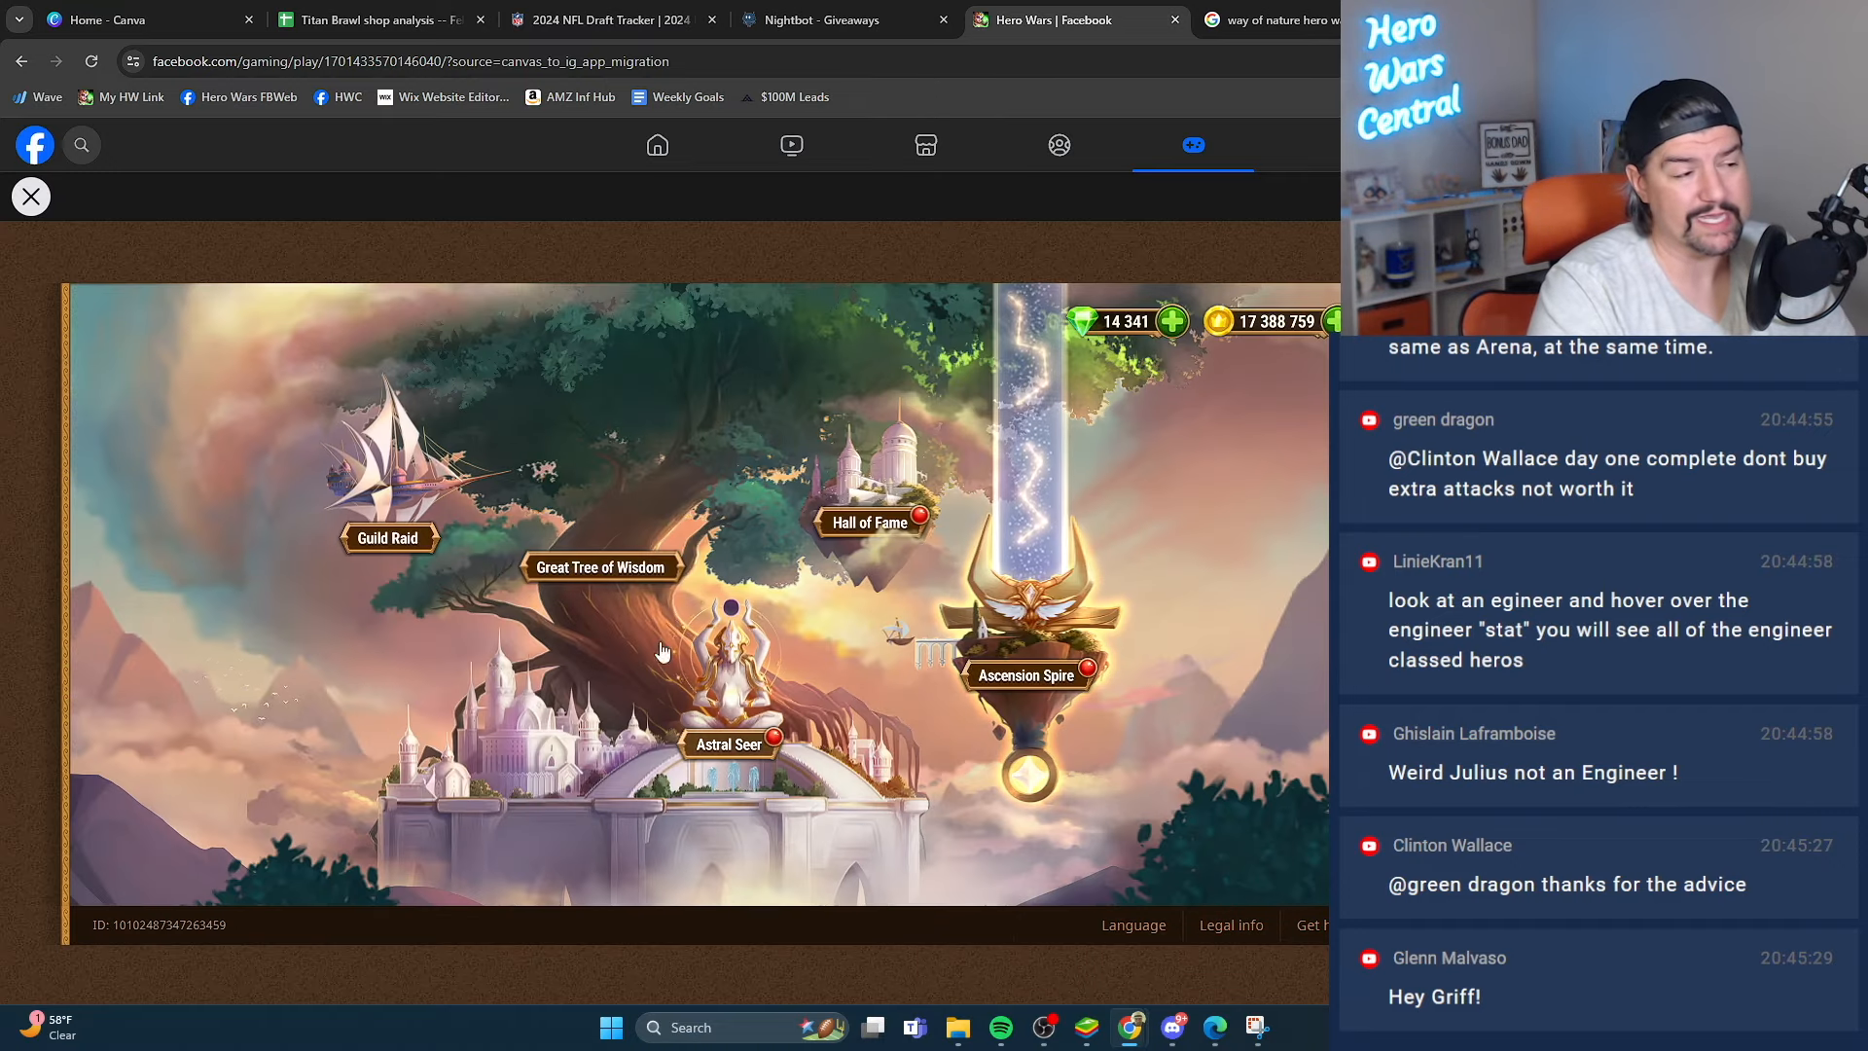
left_click(1025, 676)
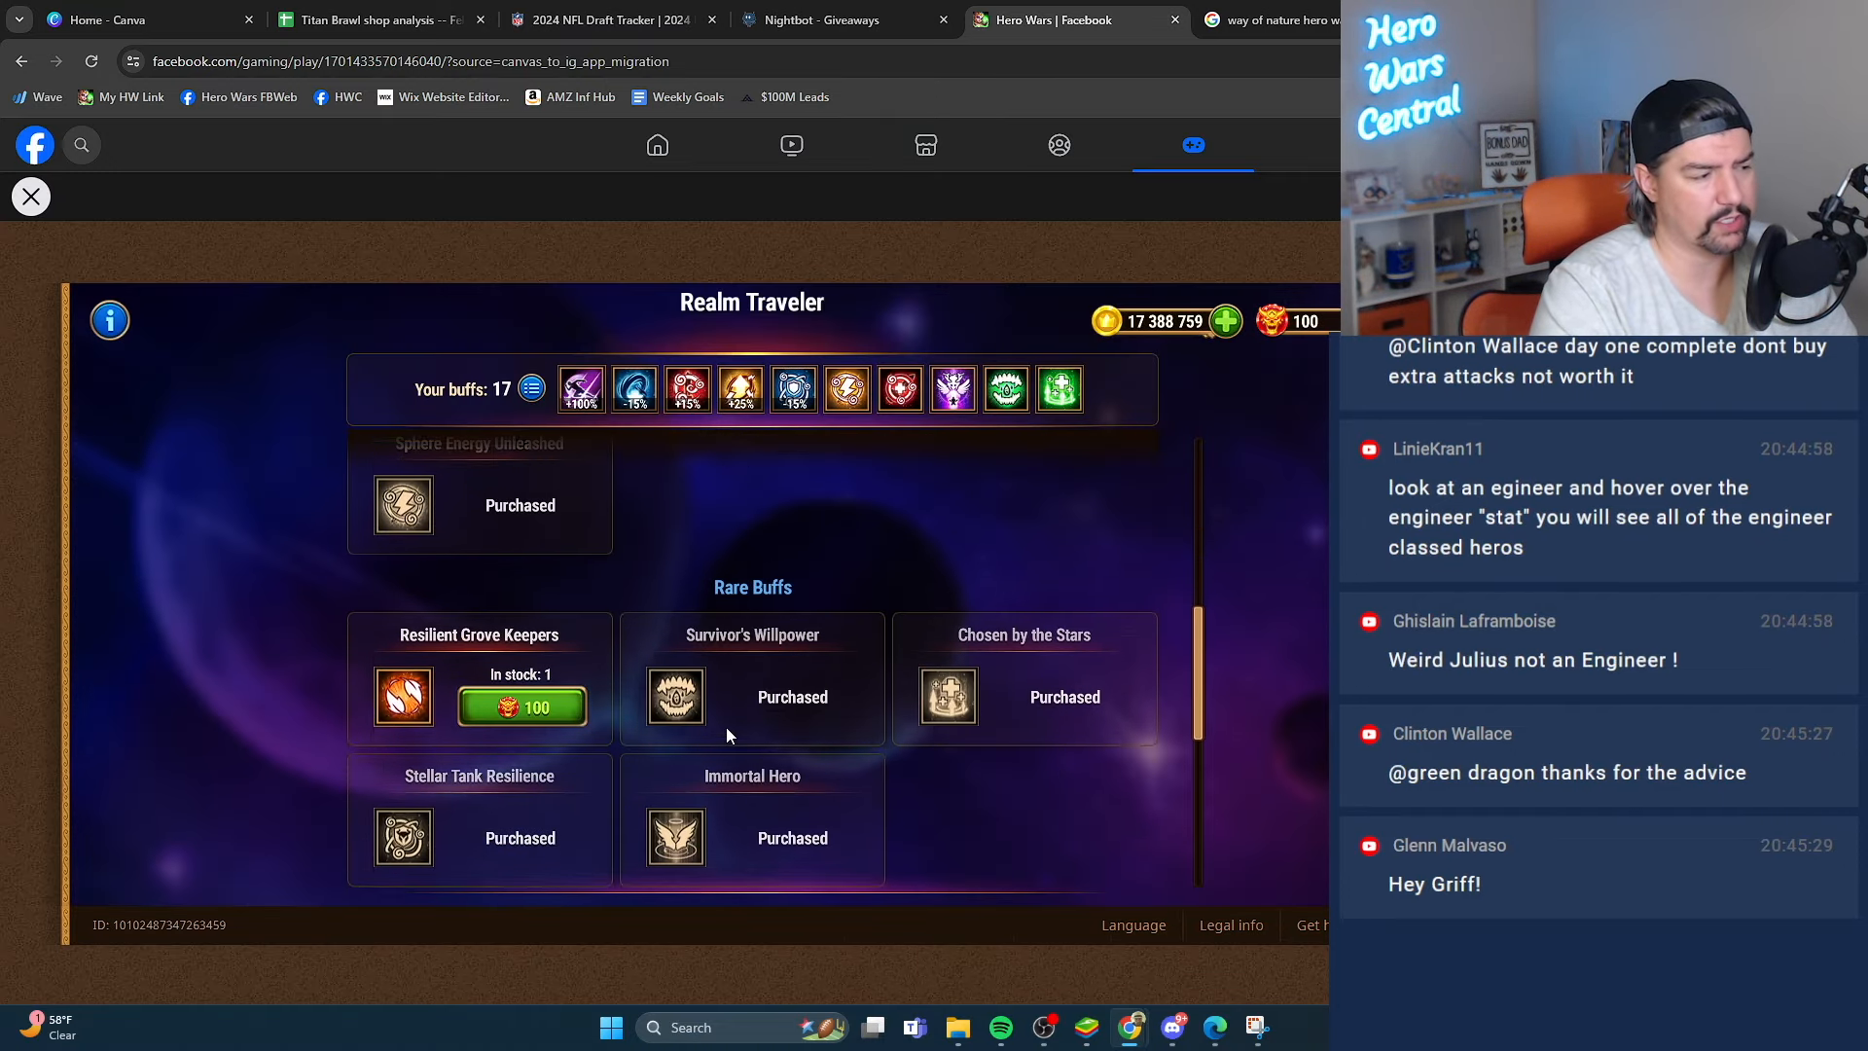
mouse_move(403, 681)
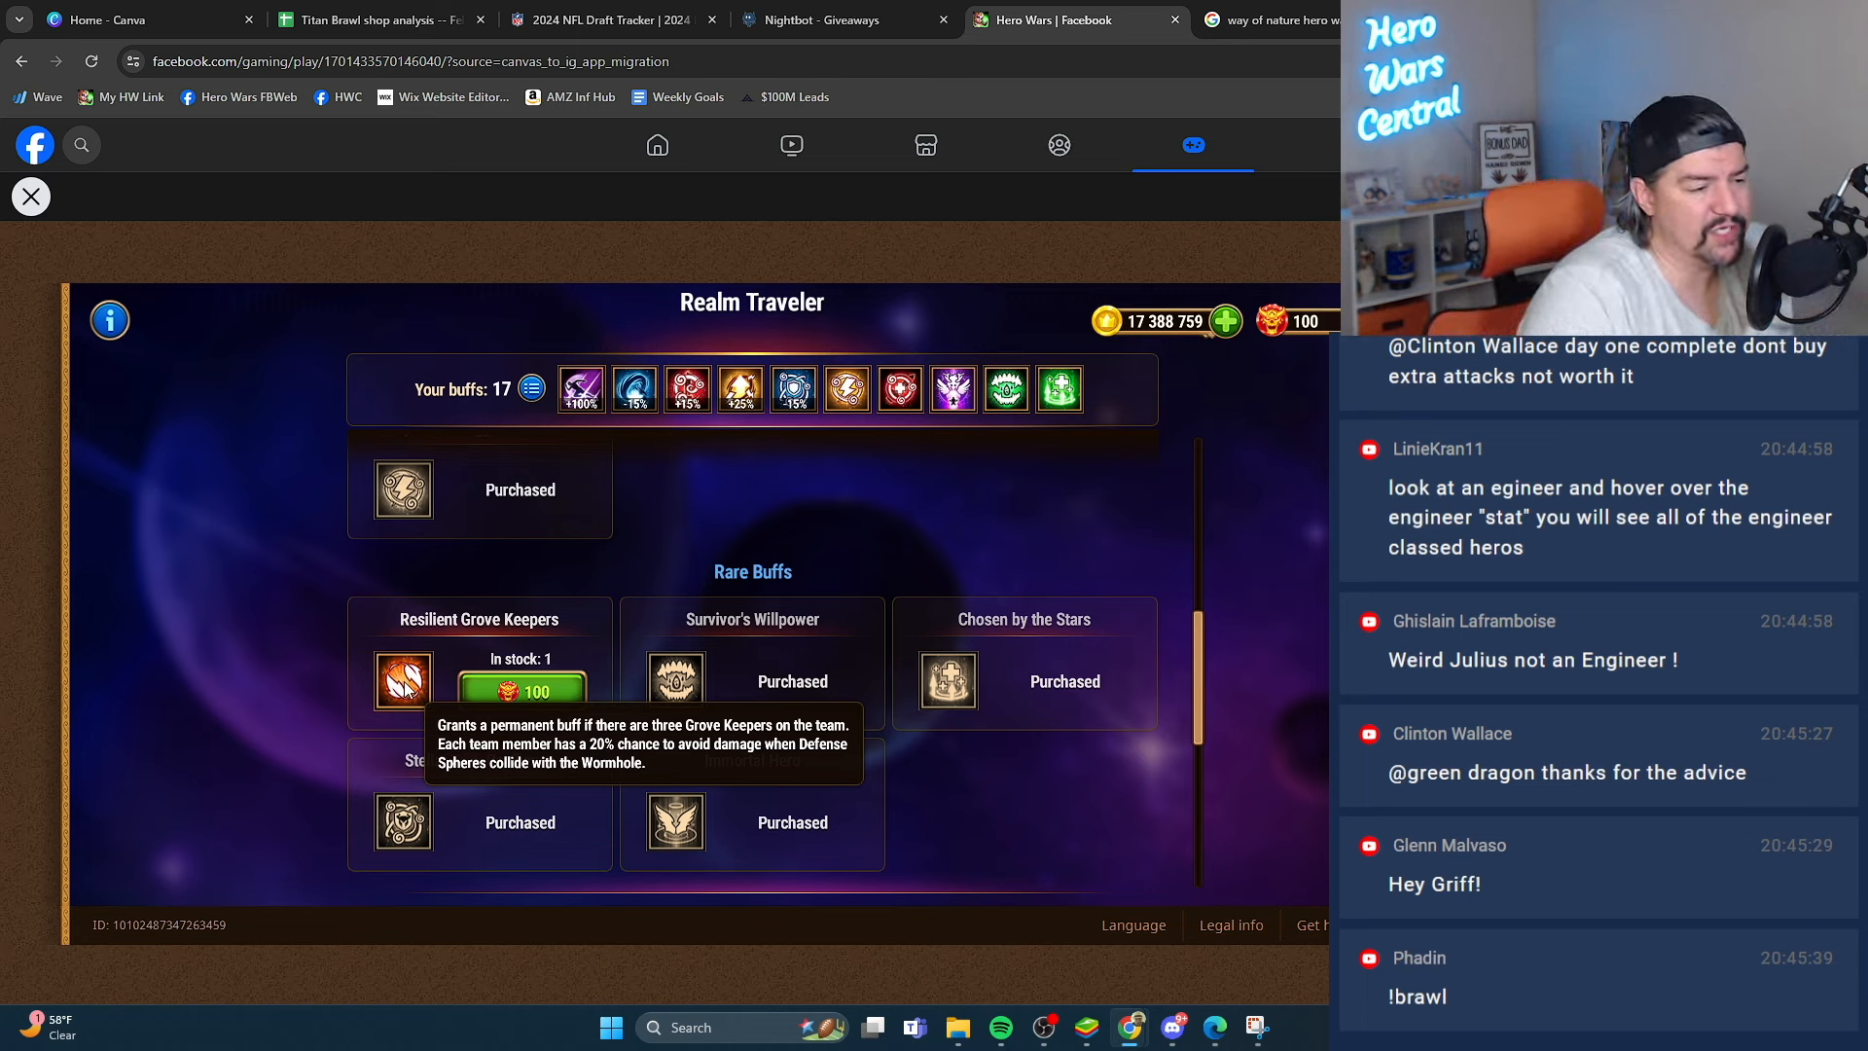